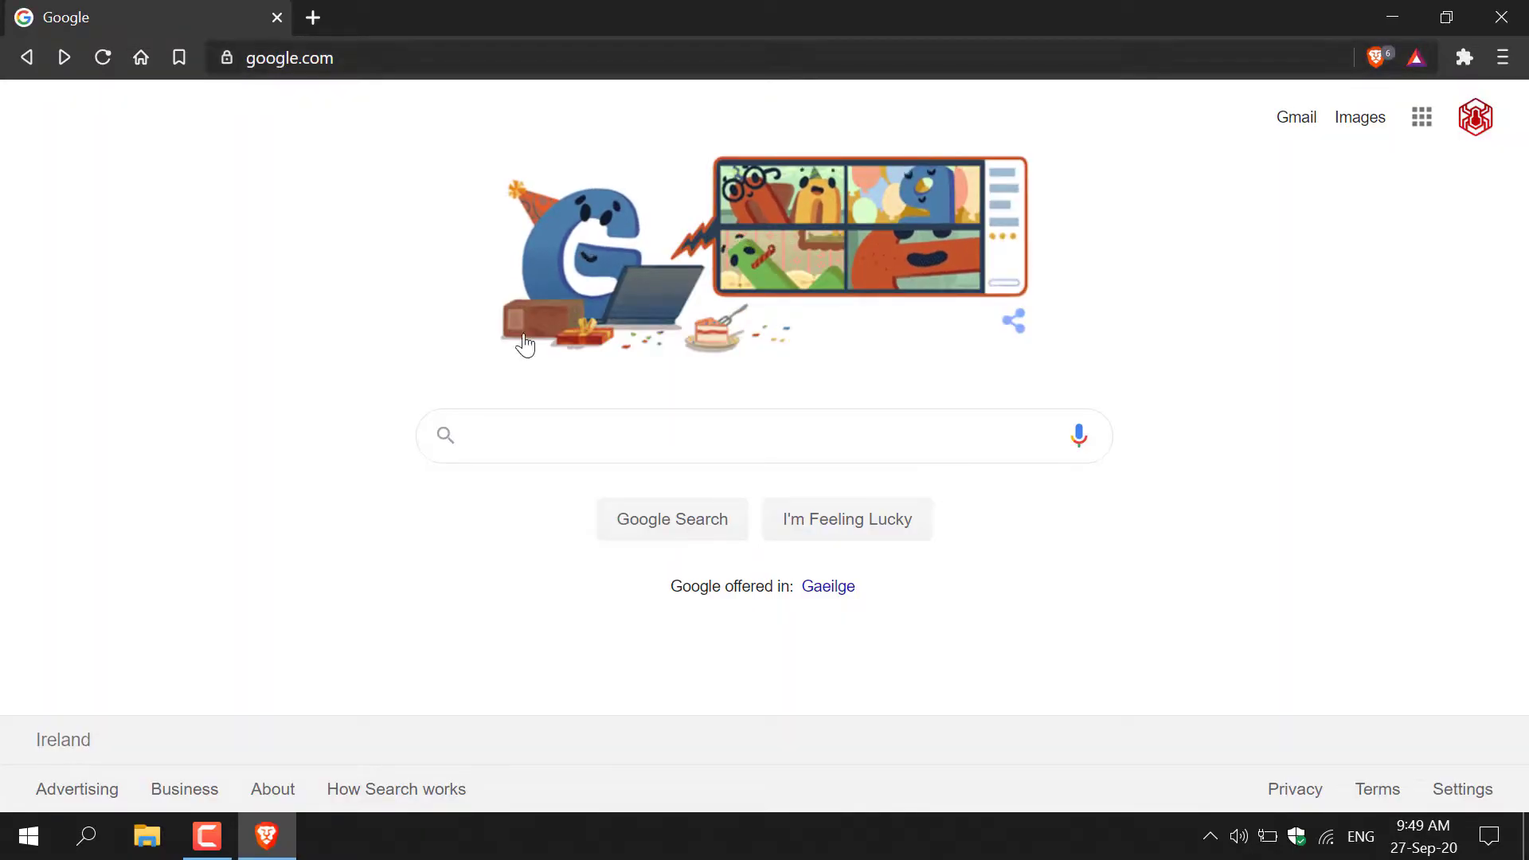
- Run a Google search for "pdf reader"
left_click(565, 435)
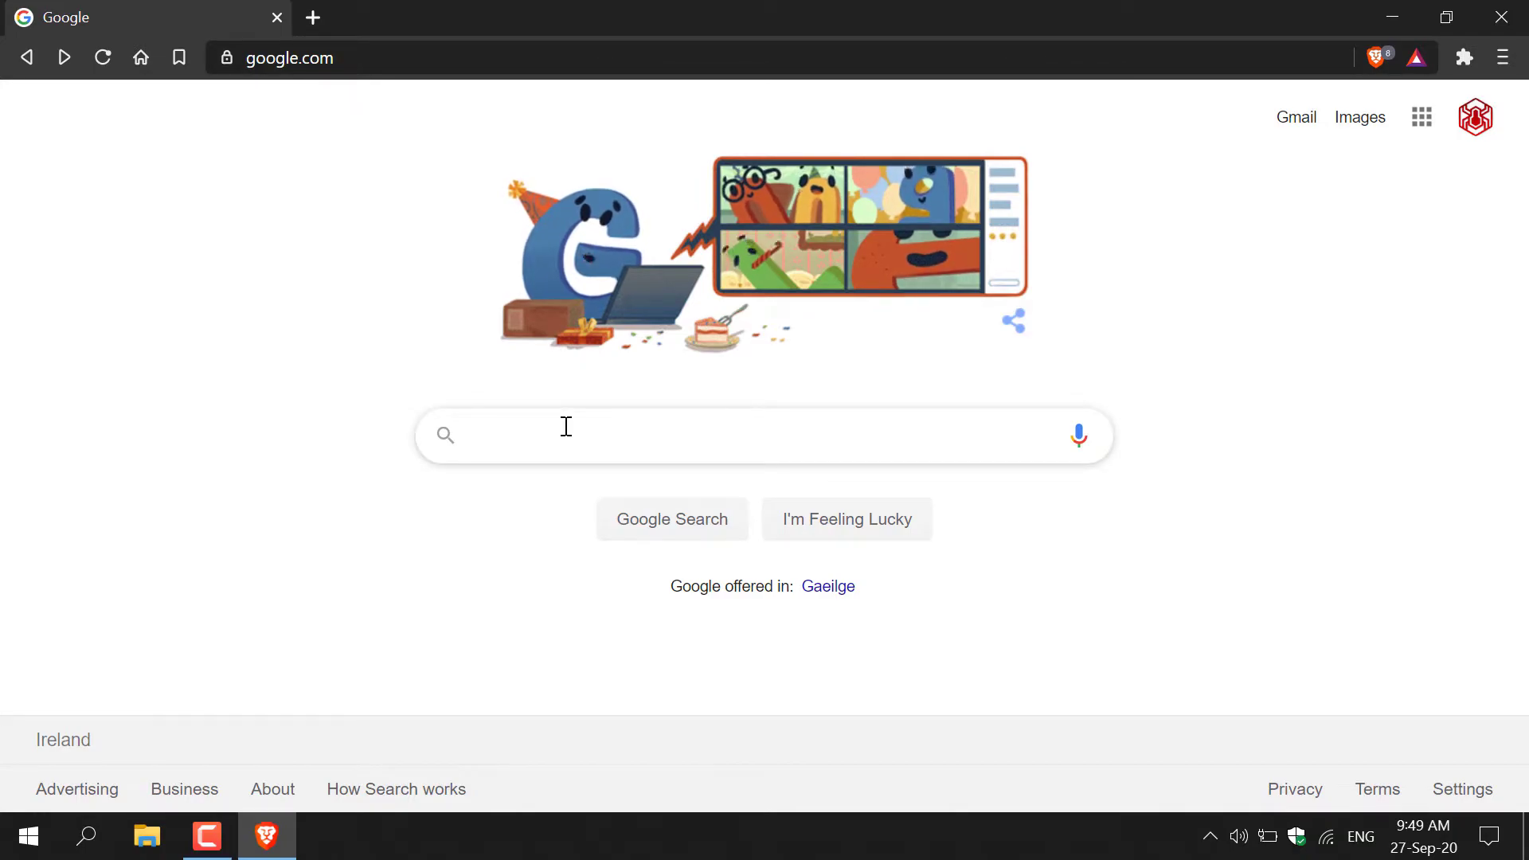
type("pdf reader")
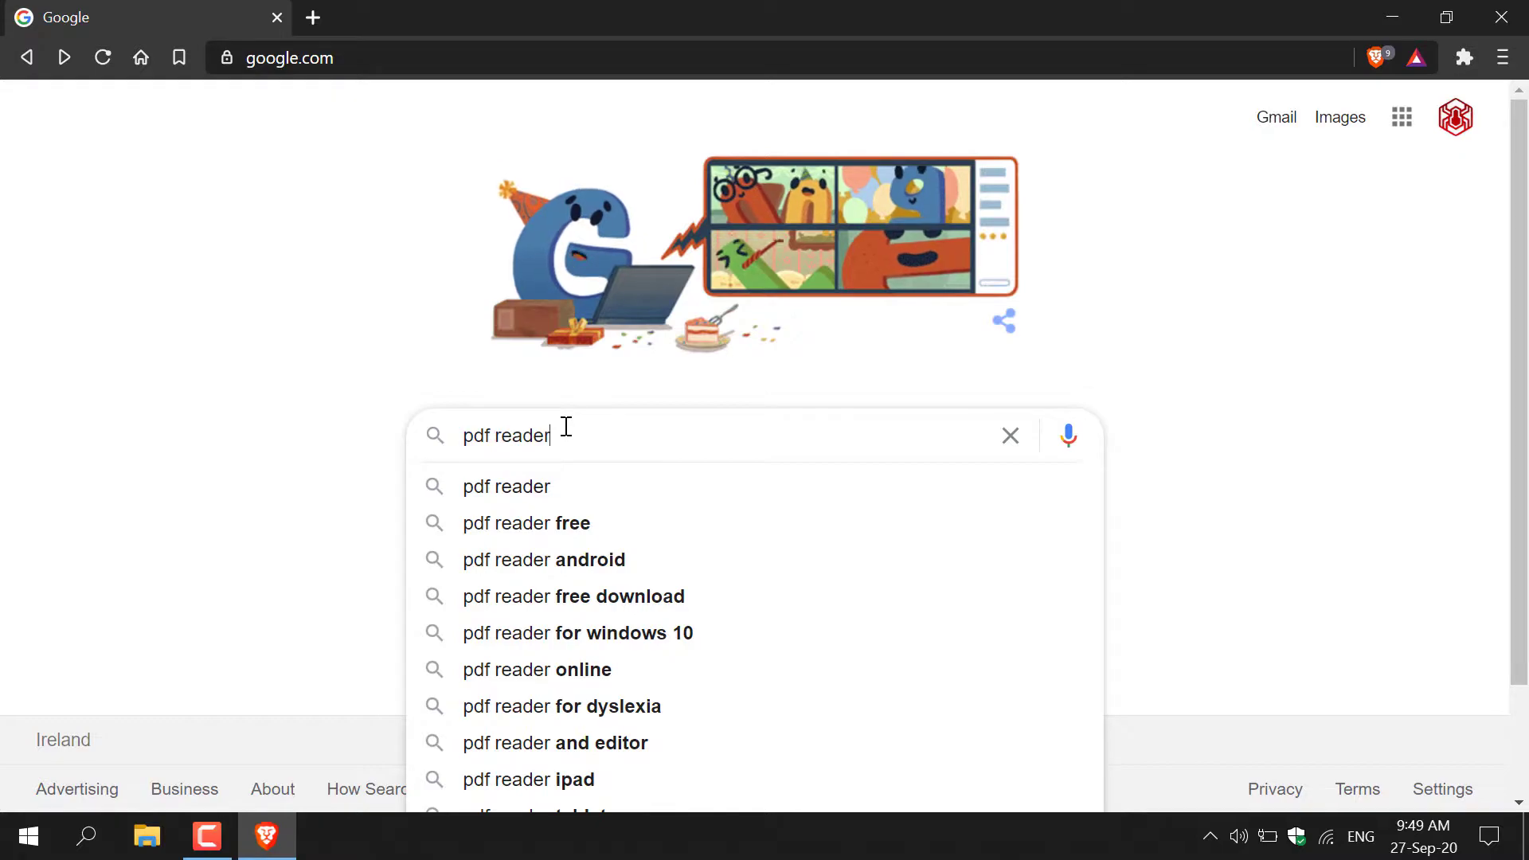
key("Enter")
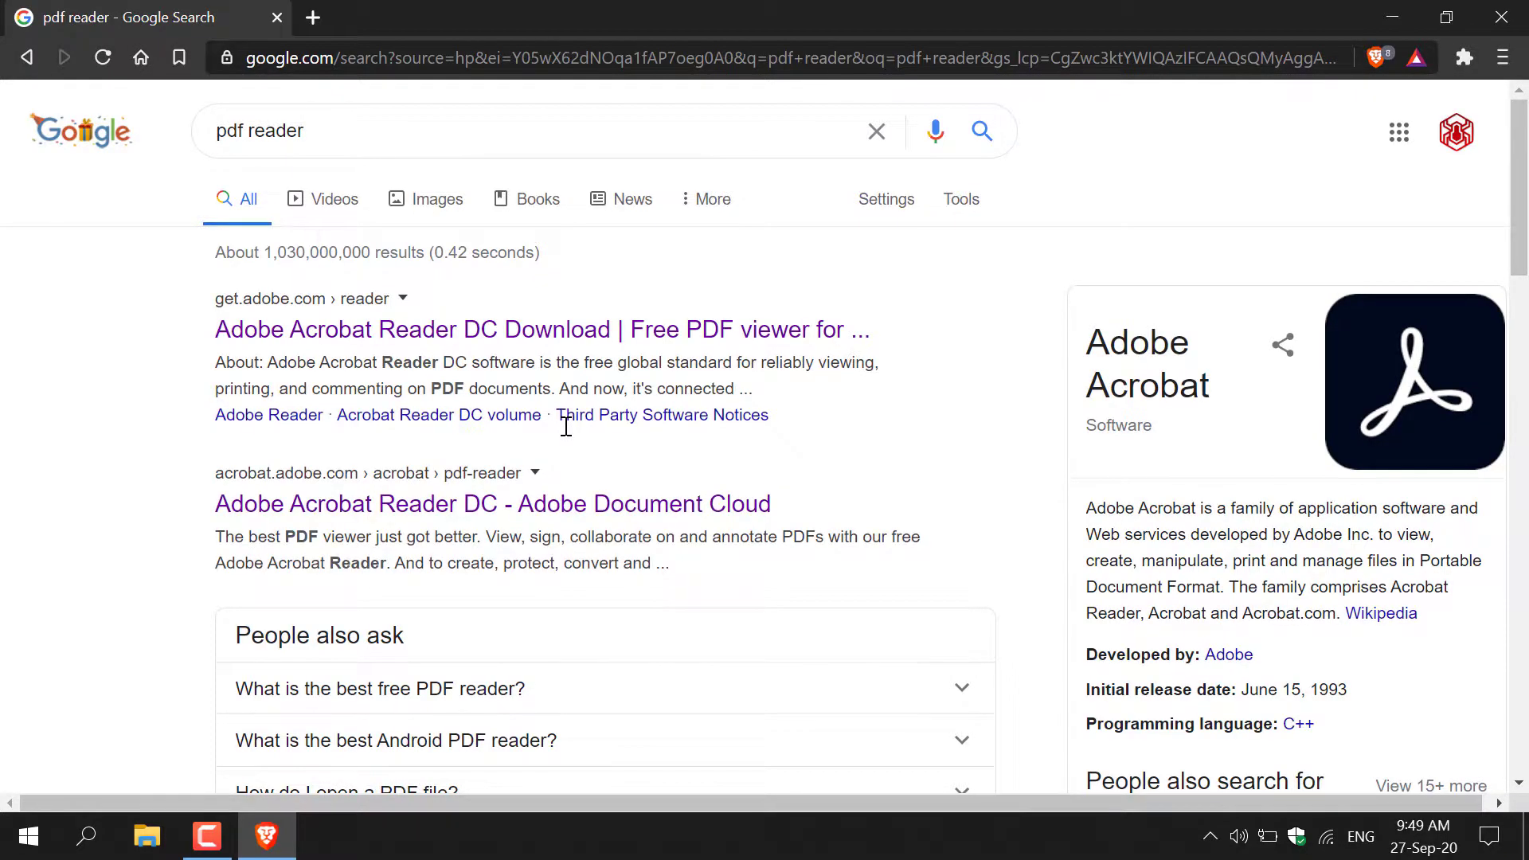
mouse_move(581, 330)
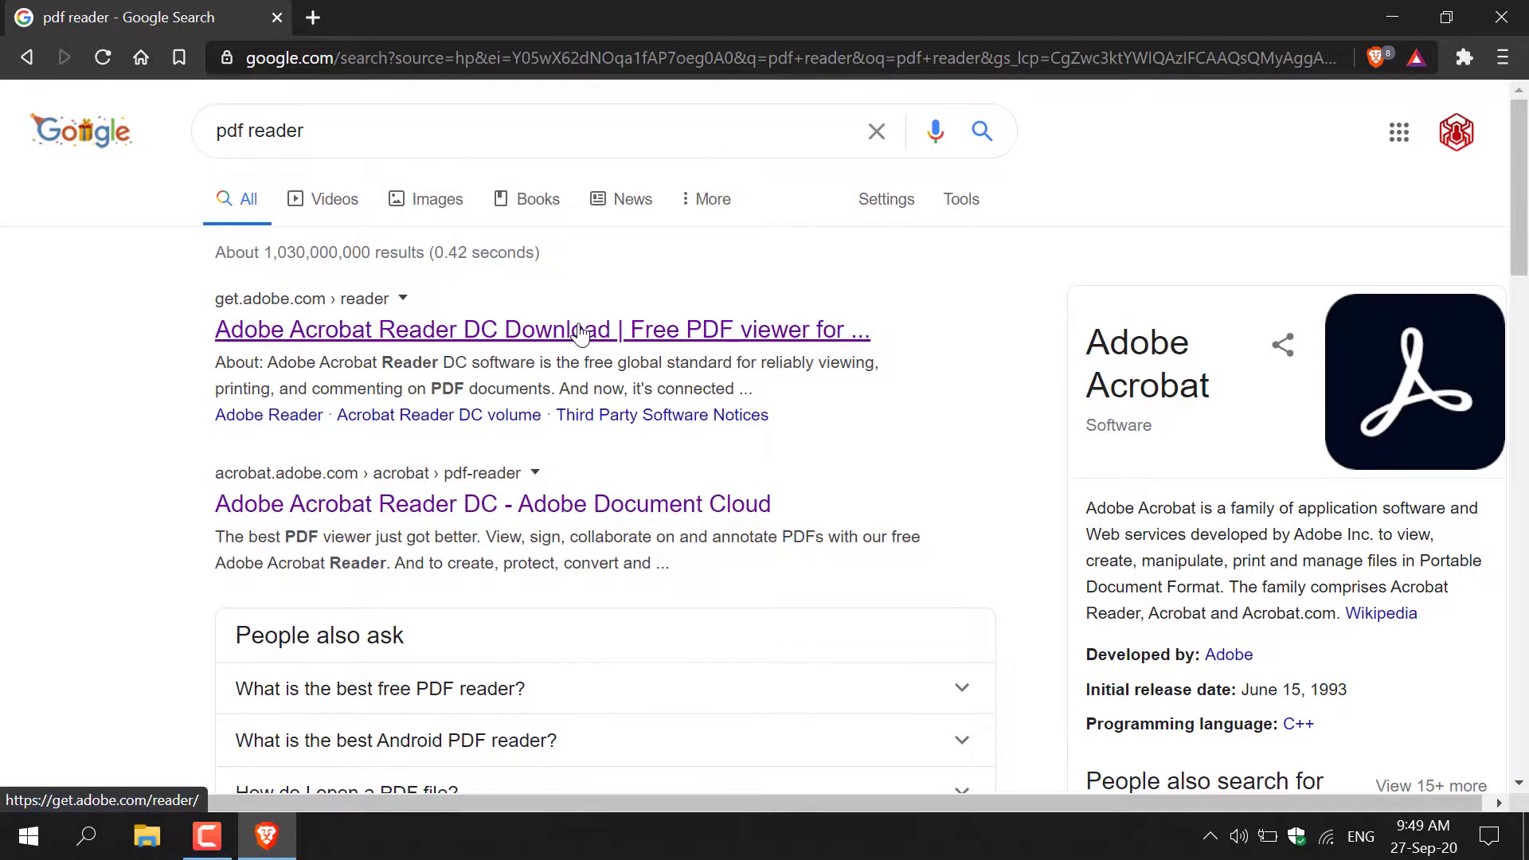
- Open the get.adobe.com 'Adobe Acrobat Reader DC Download' result
left_click(573, 330)
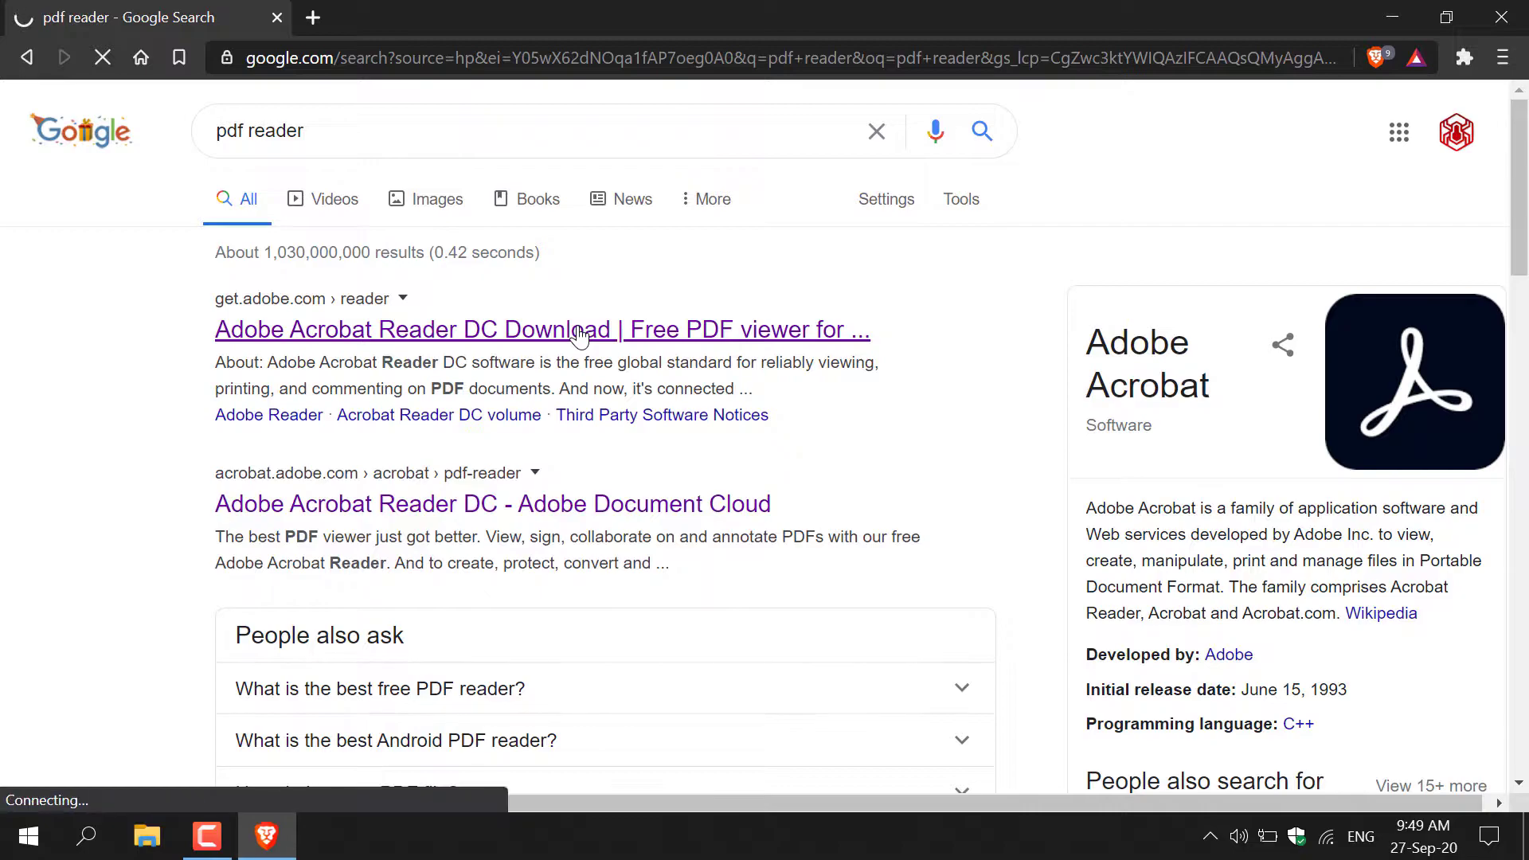
left_click(577, 329)
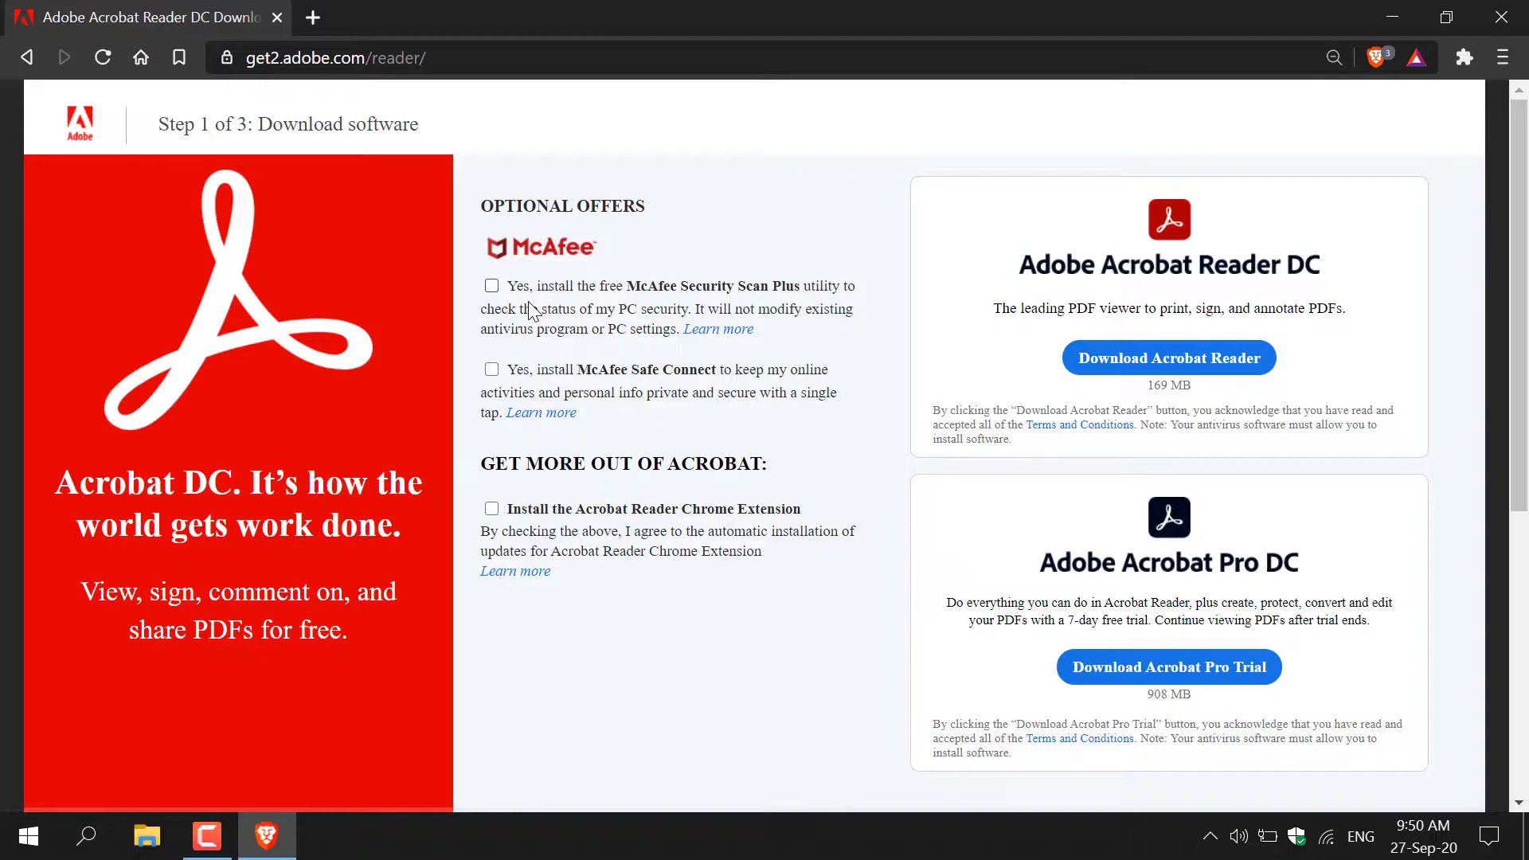
mouse_move(647, 274)
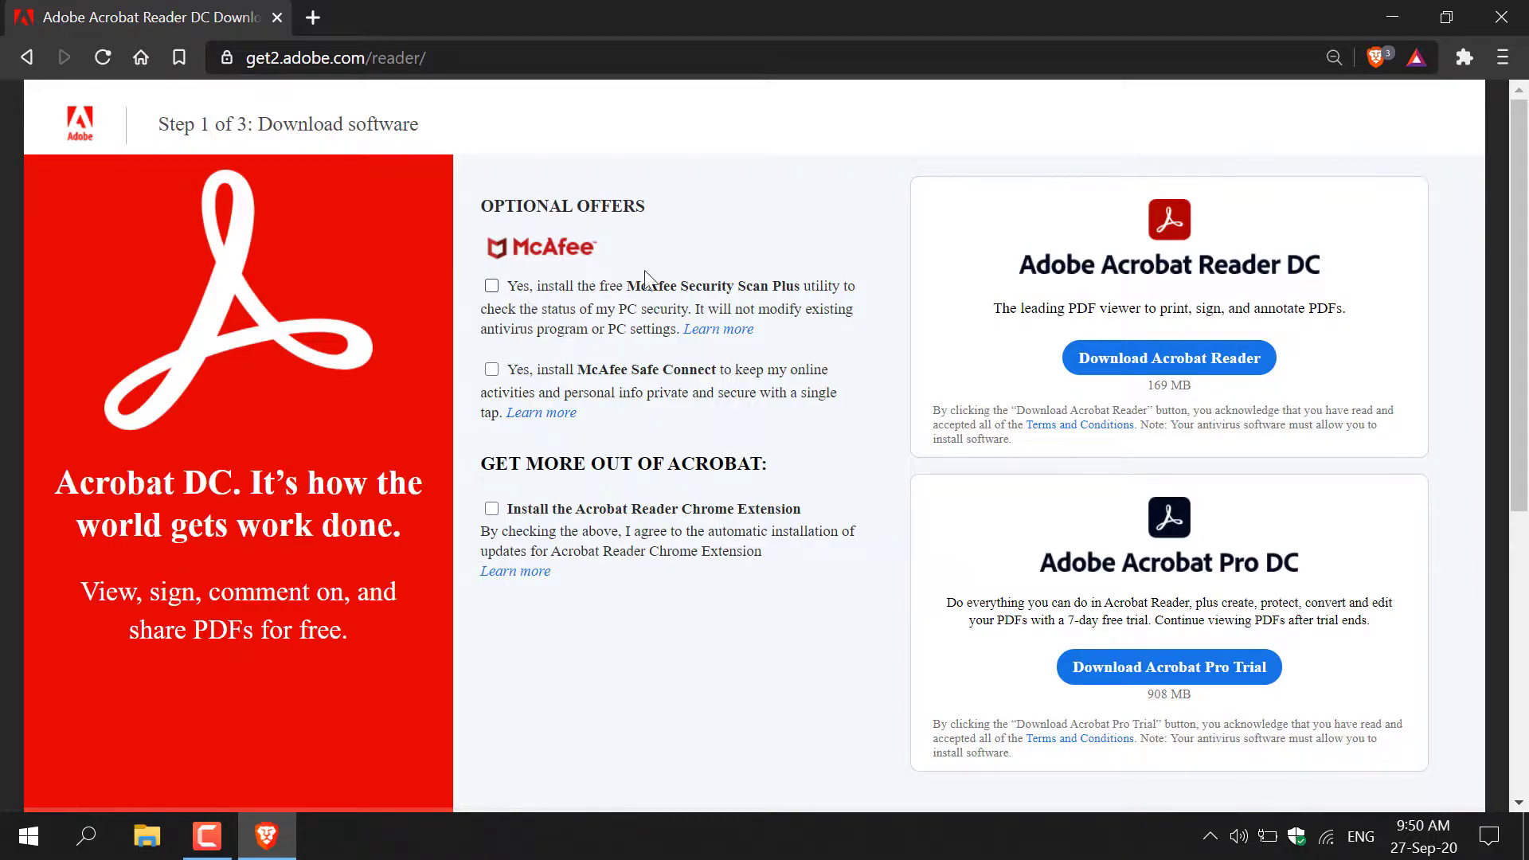
mouse_move(1404, 328)
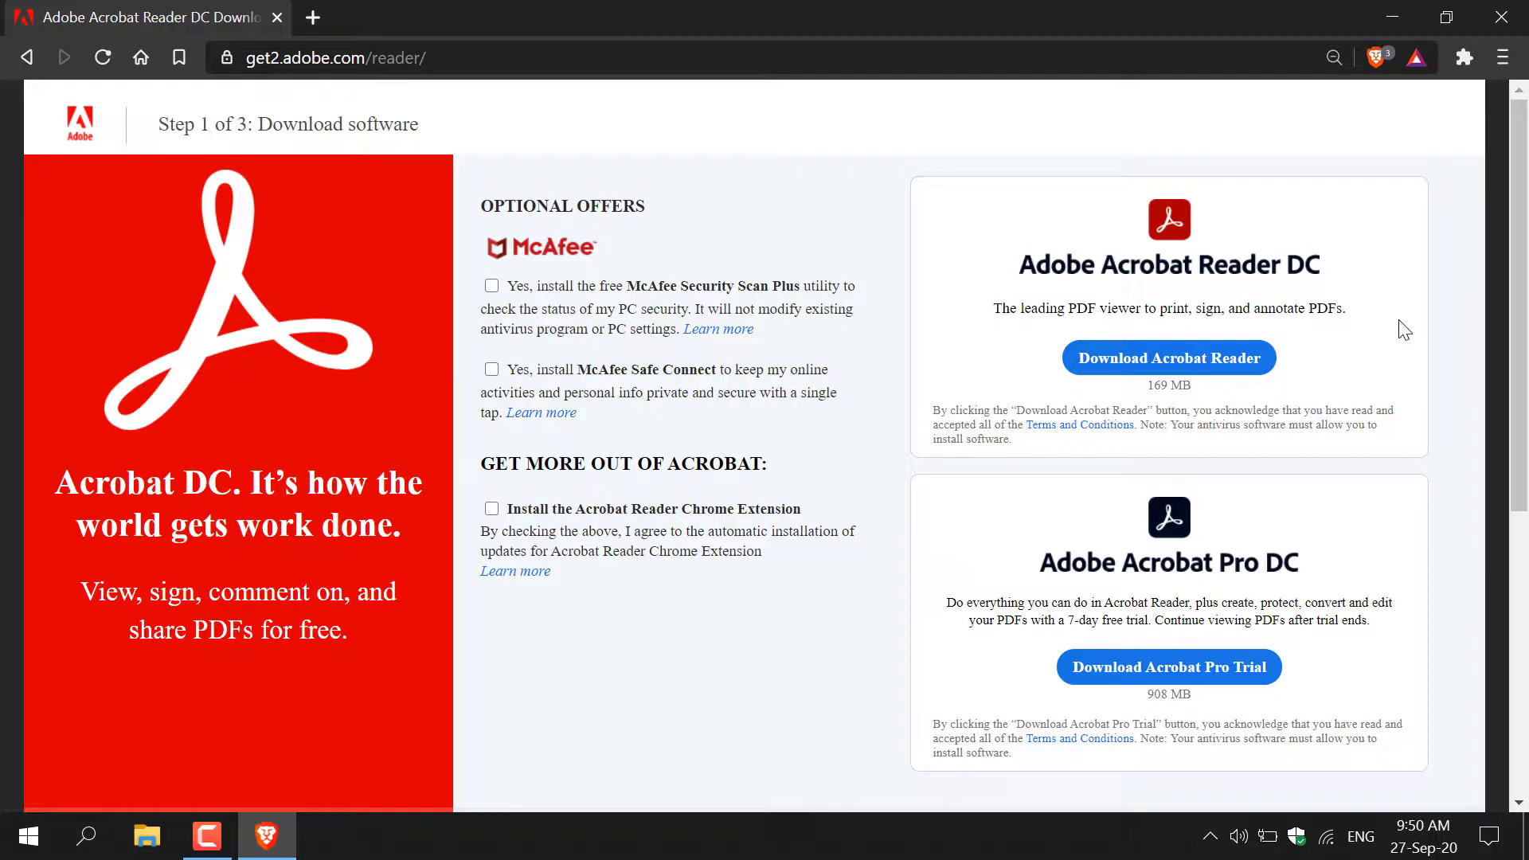
mouse_move(1150, 605)
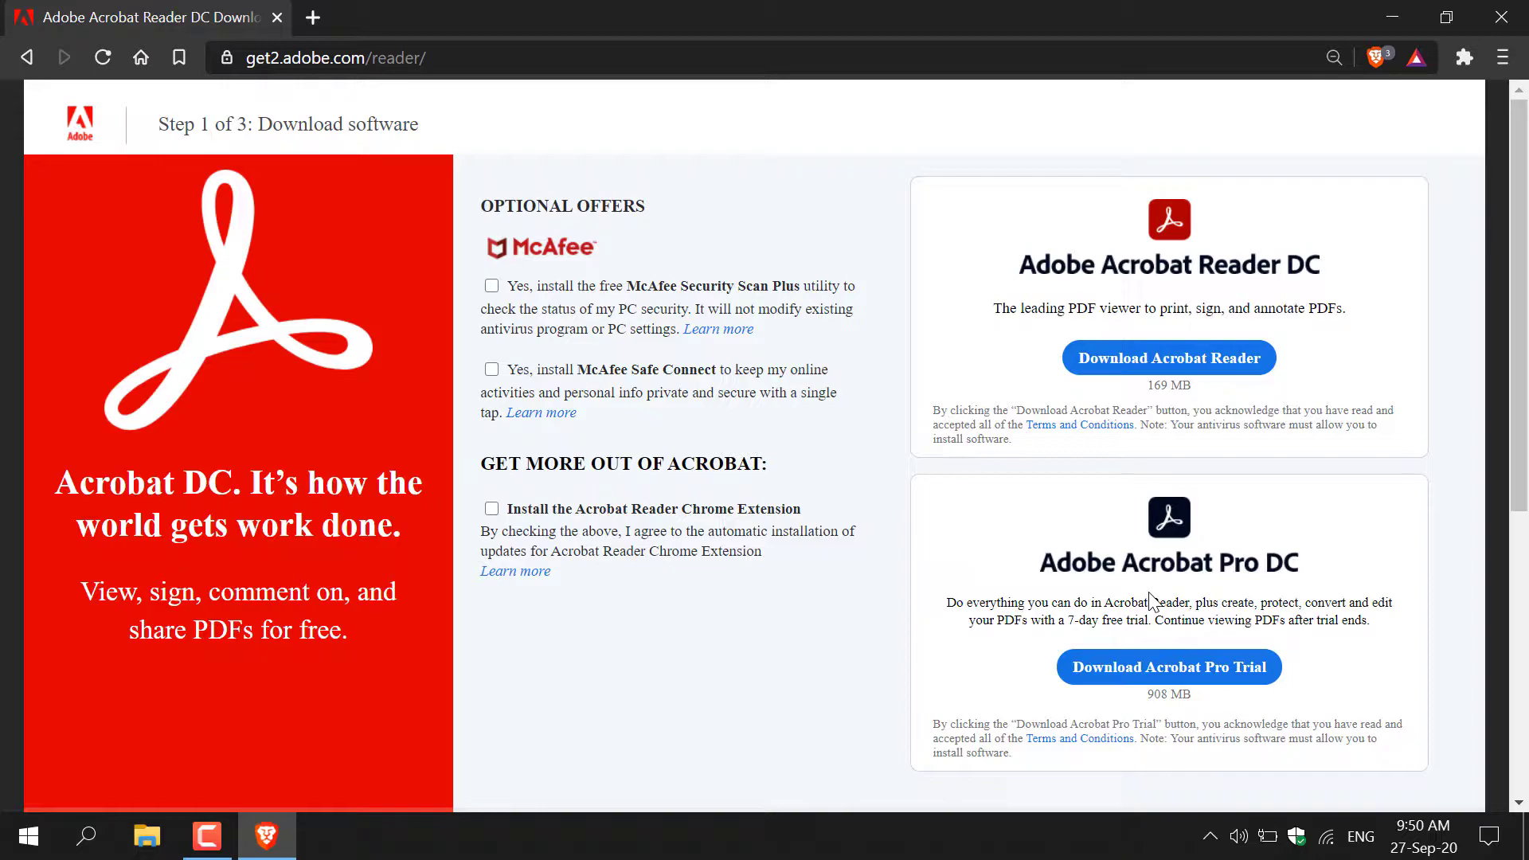
mouse_move(1265, 285)
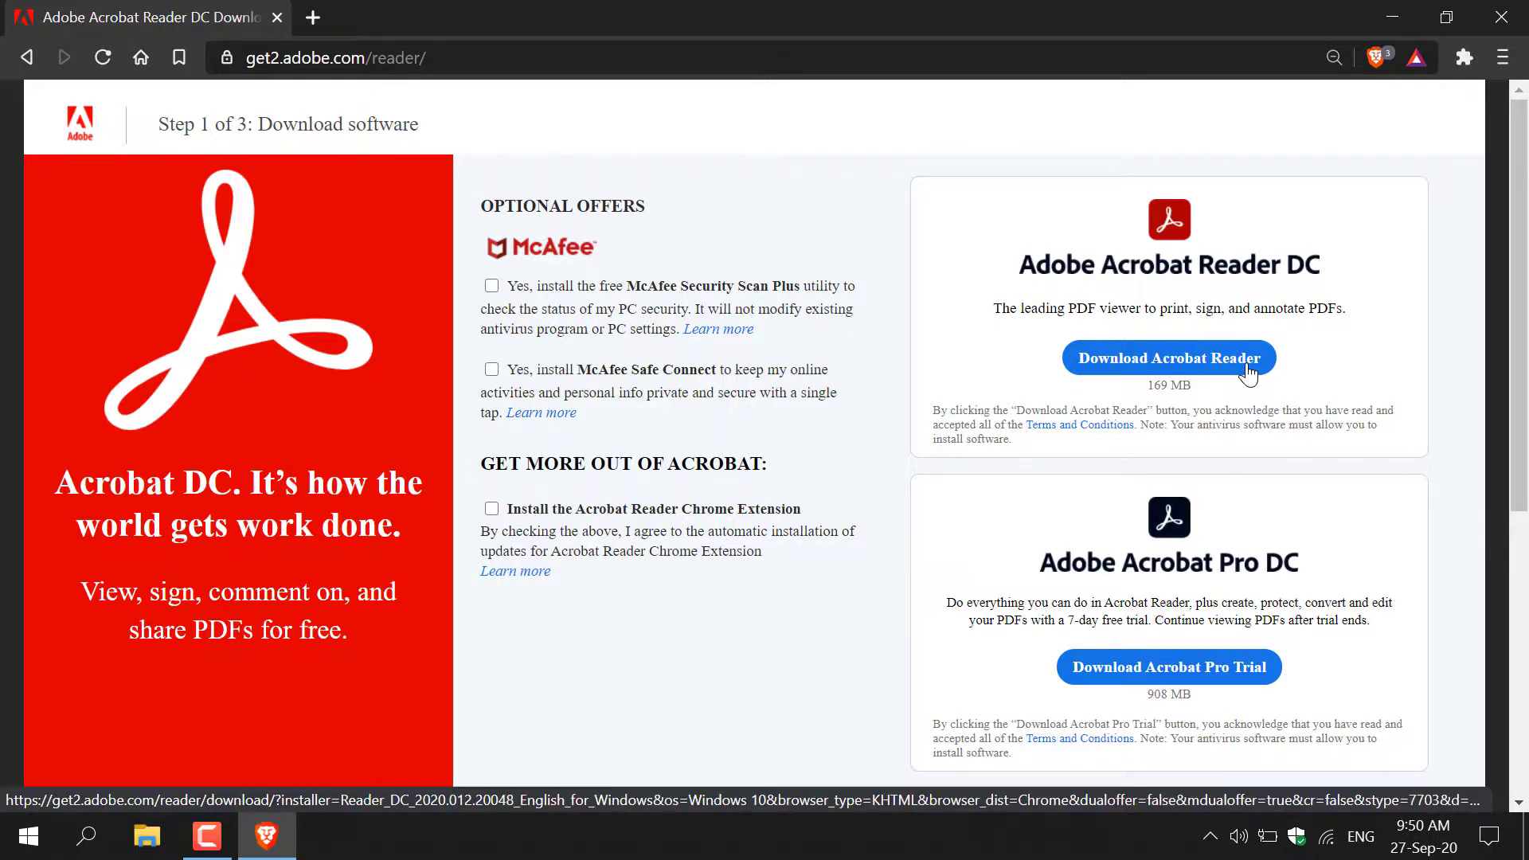
- Download the free Acrobat Reader DC installer and open it from the download bar
left_click(1169, 358)
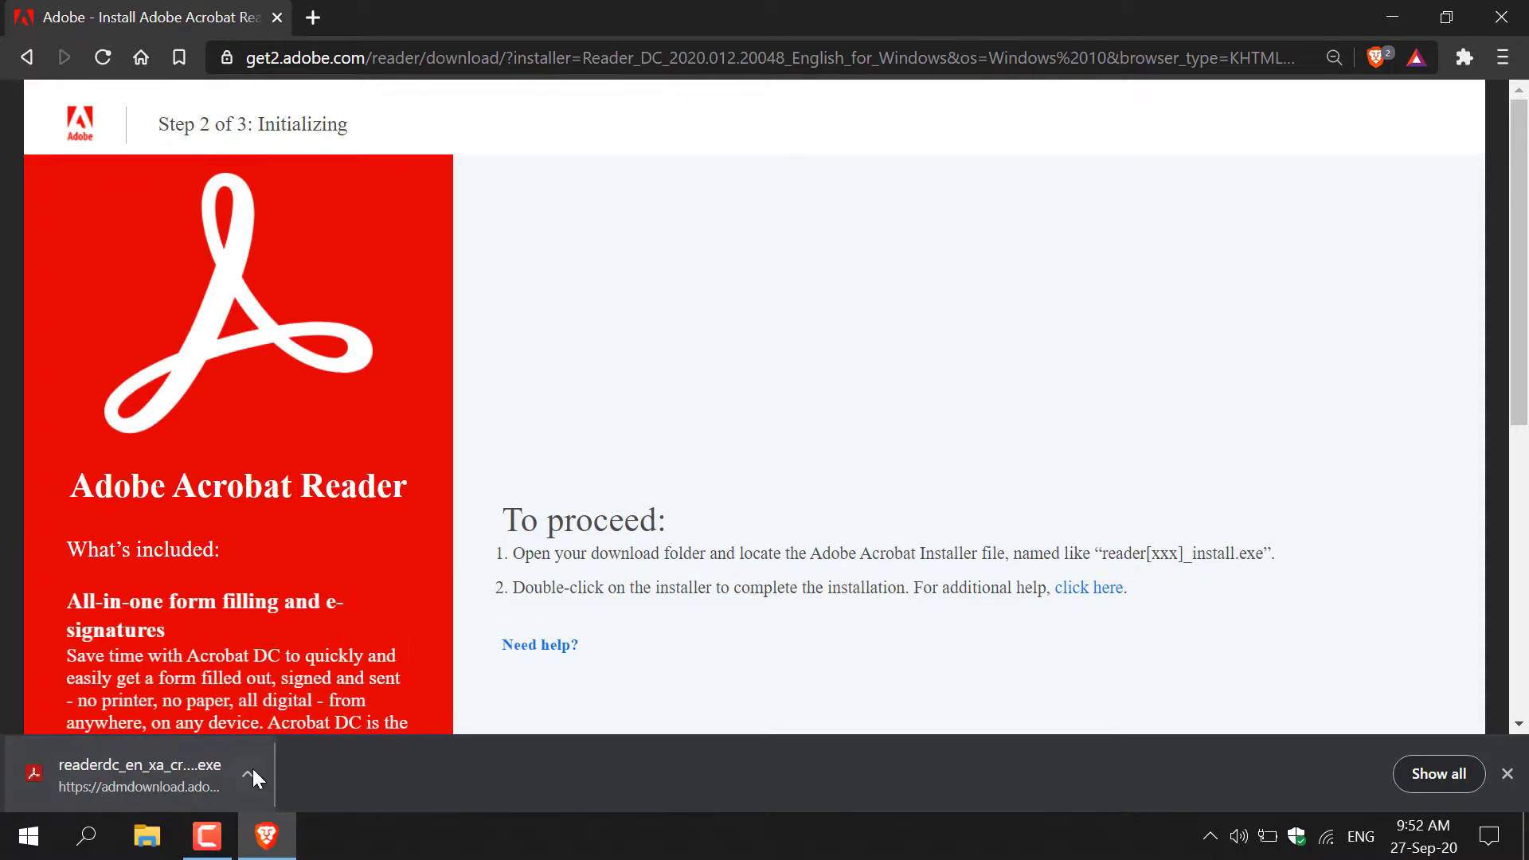
left_click(252, 774)
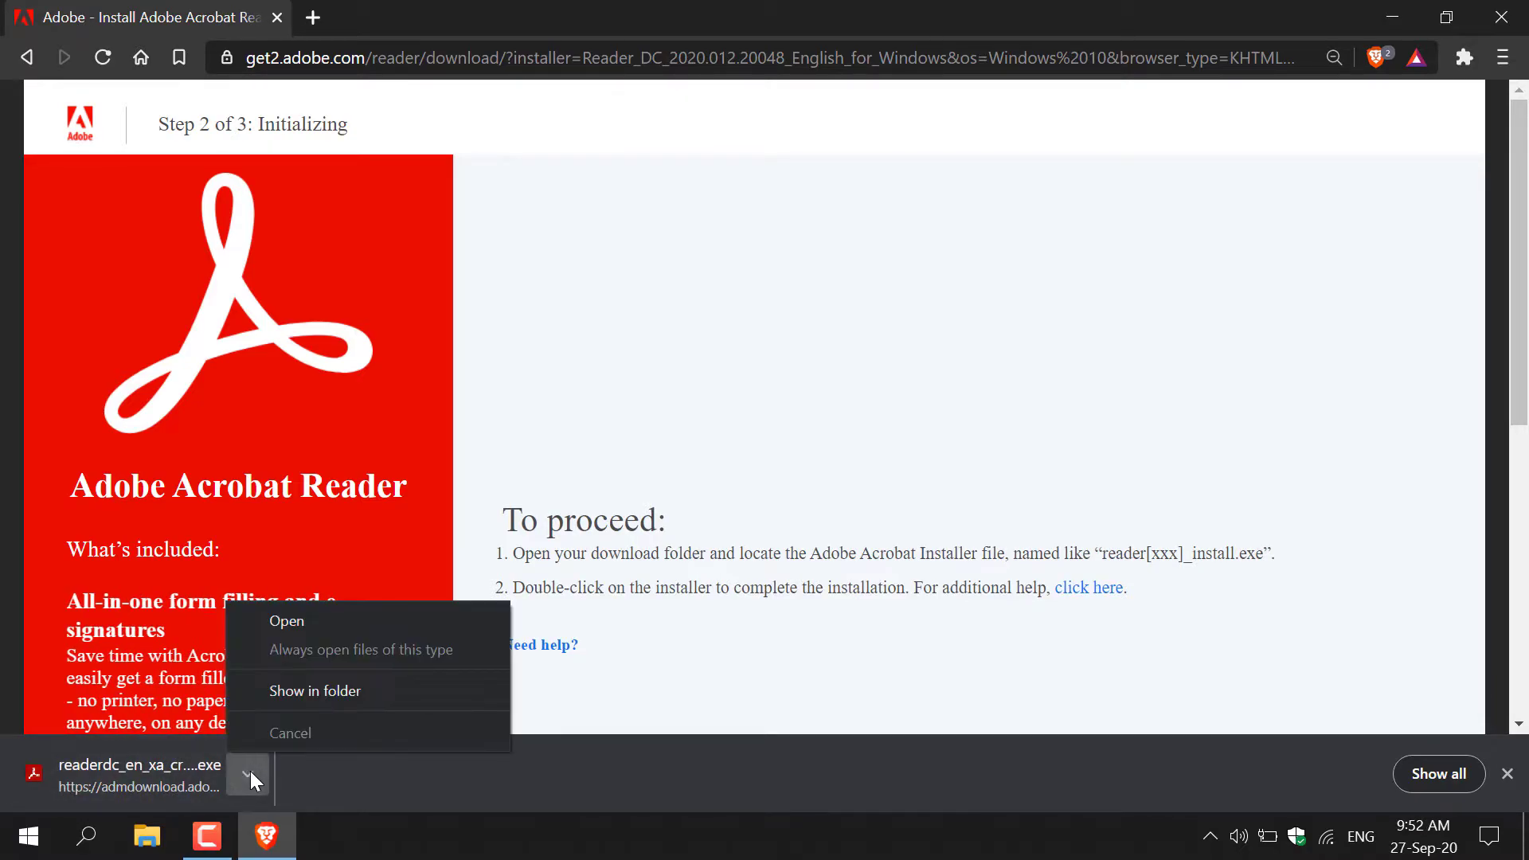
left_click(286, 622)
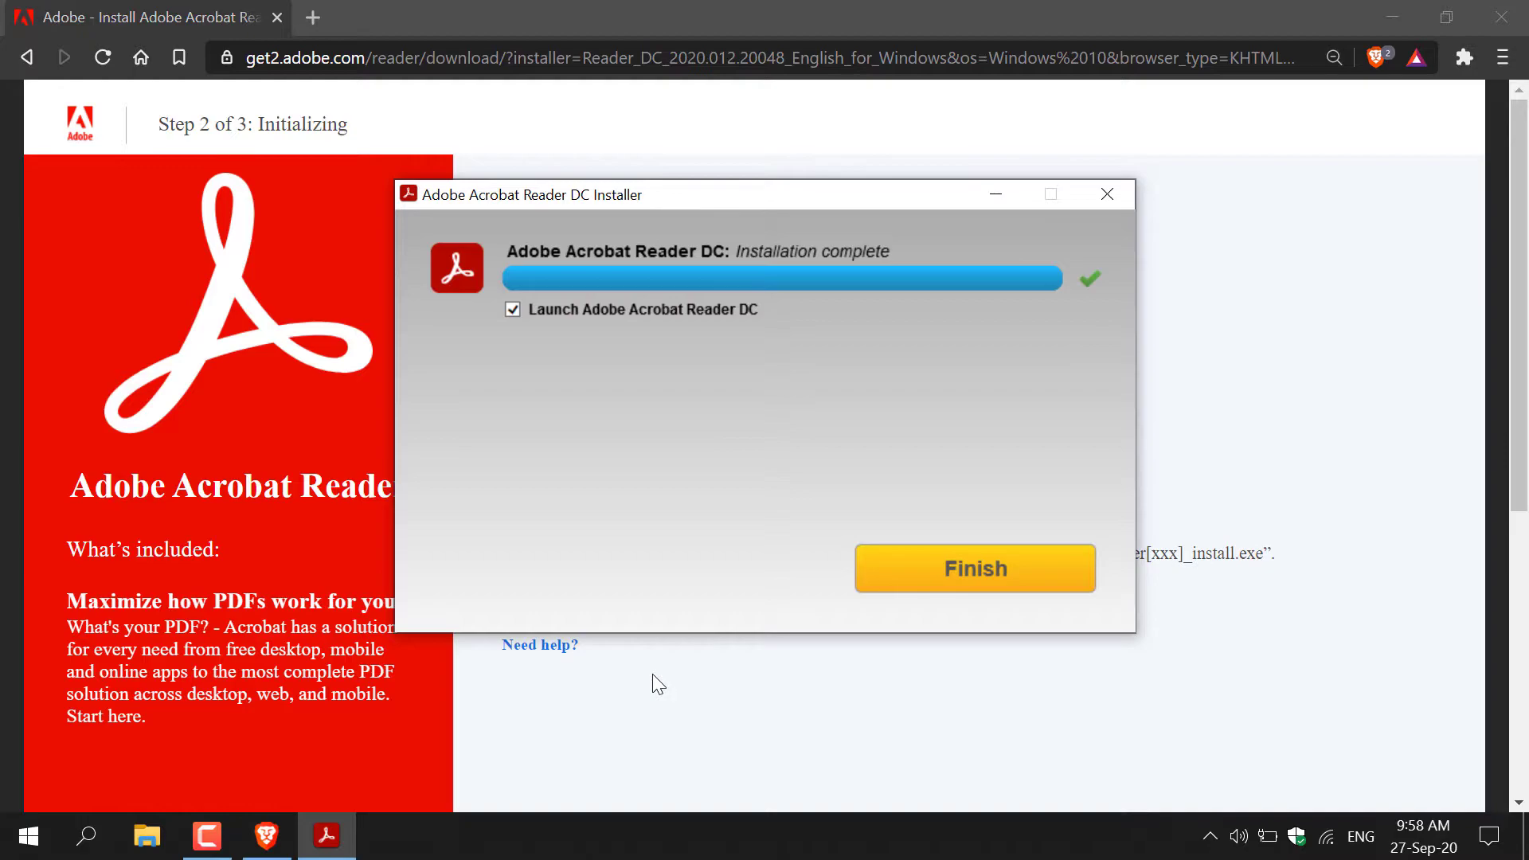
- Uncheck 'Launch Adobe Acrobat Reader DC' and finish the installer
left_click(513, 309)
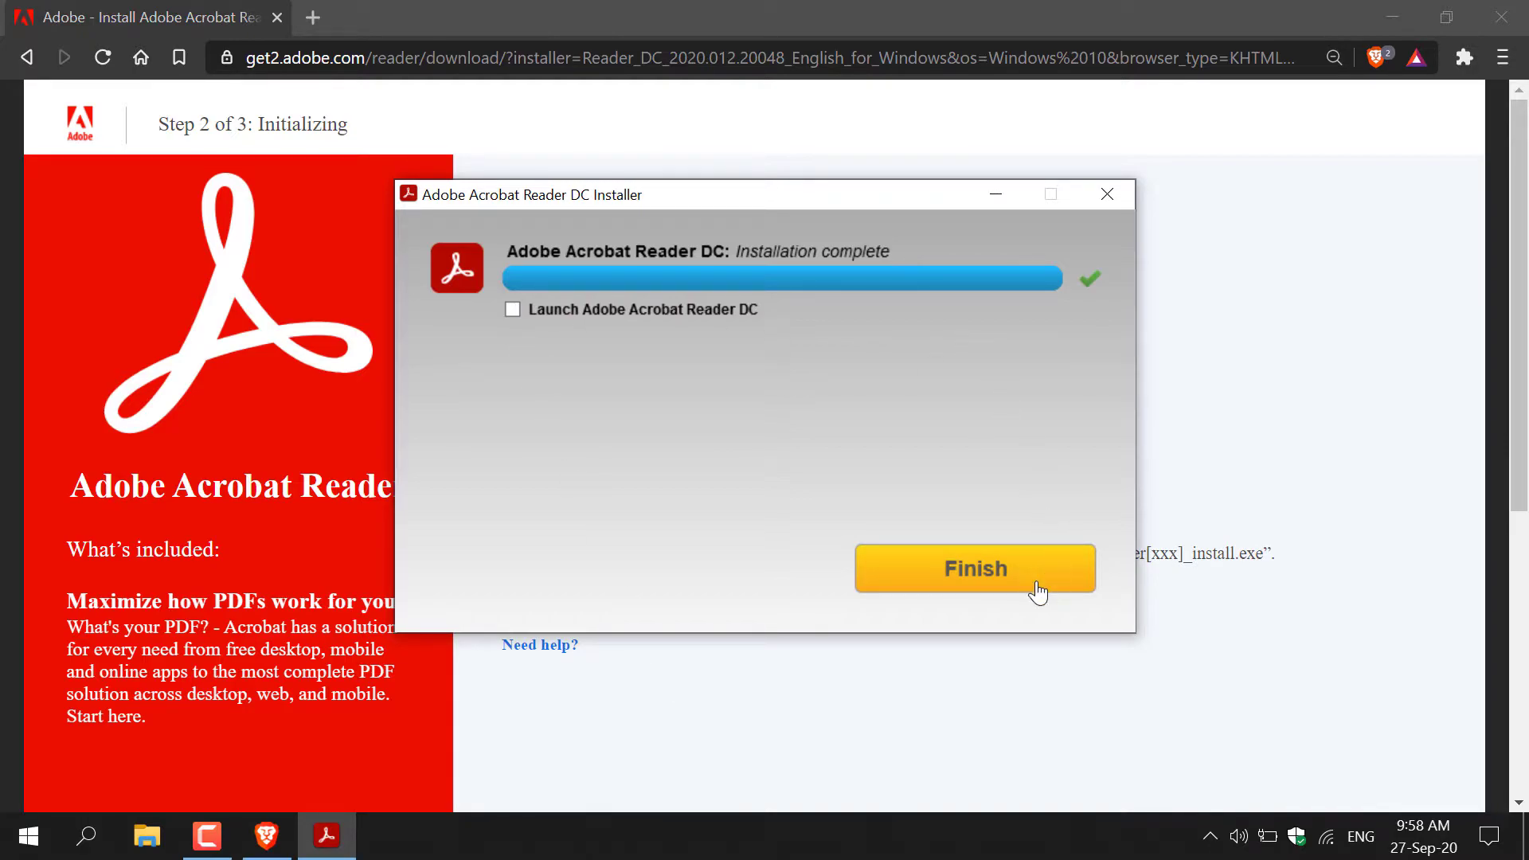
left_click(976, 569)
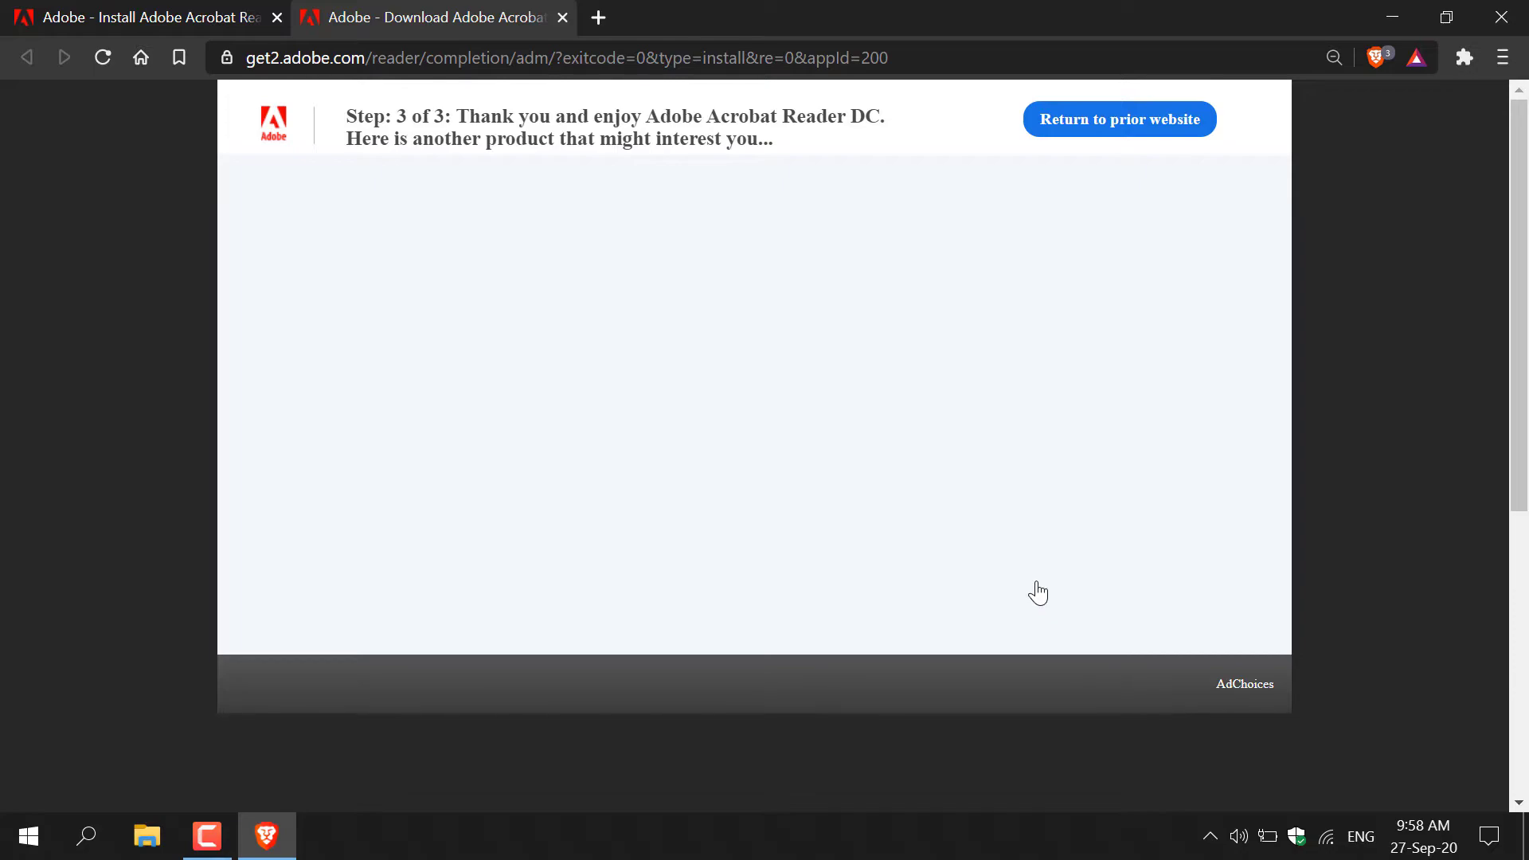
mouse_move(1424, 7)
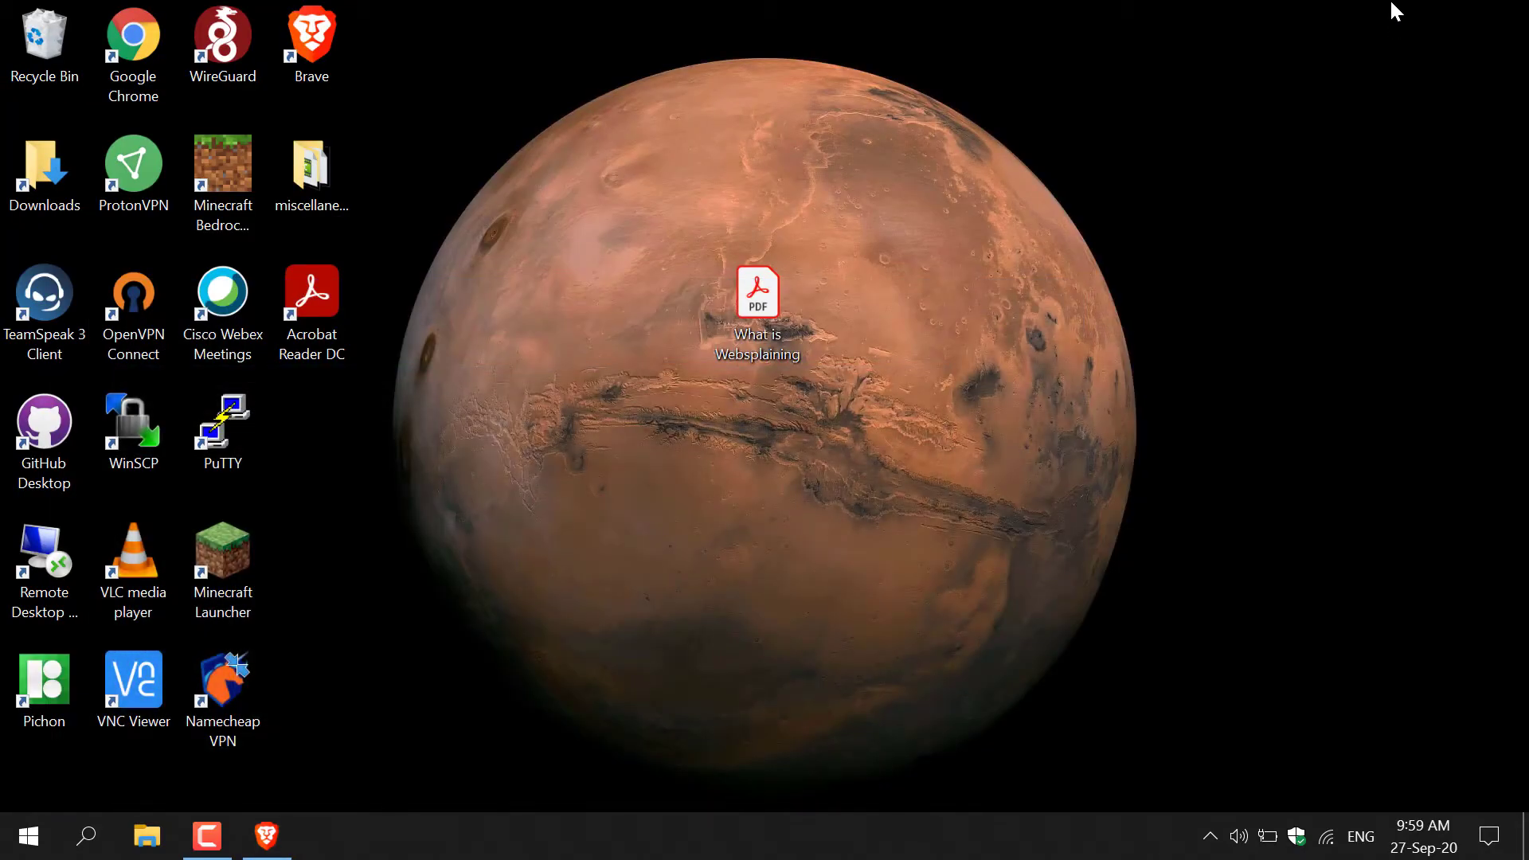
mouse_move(1054, 151)
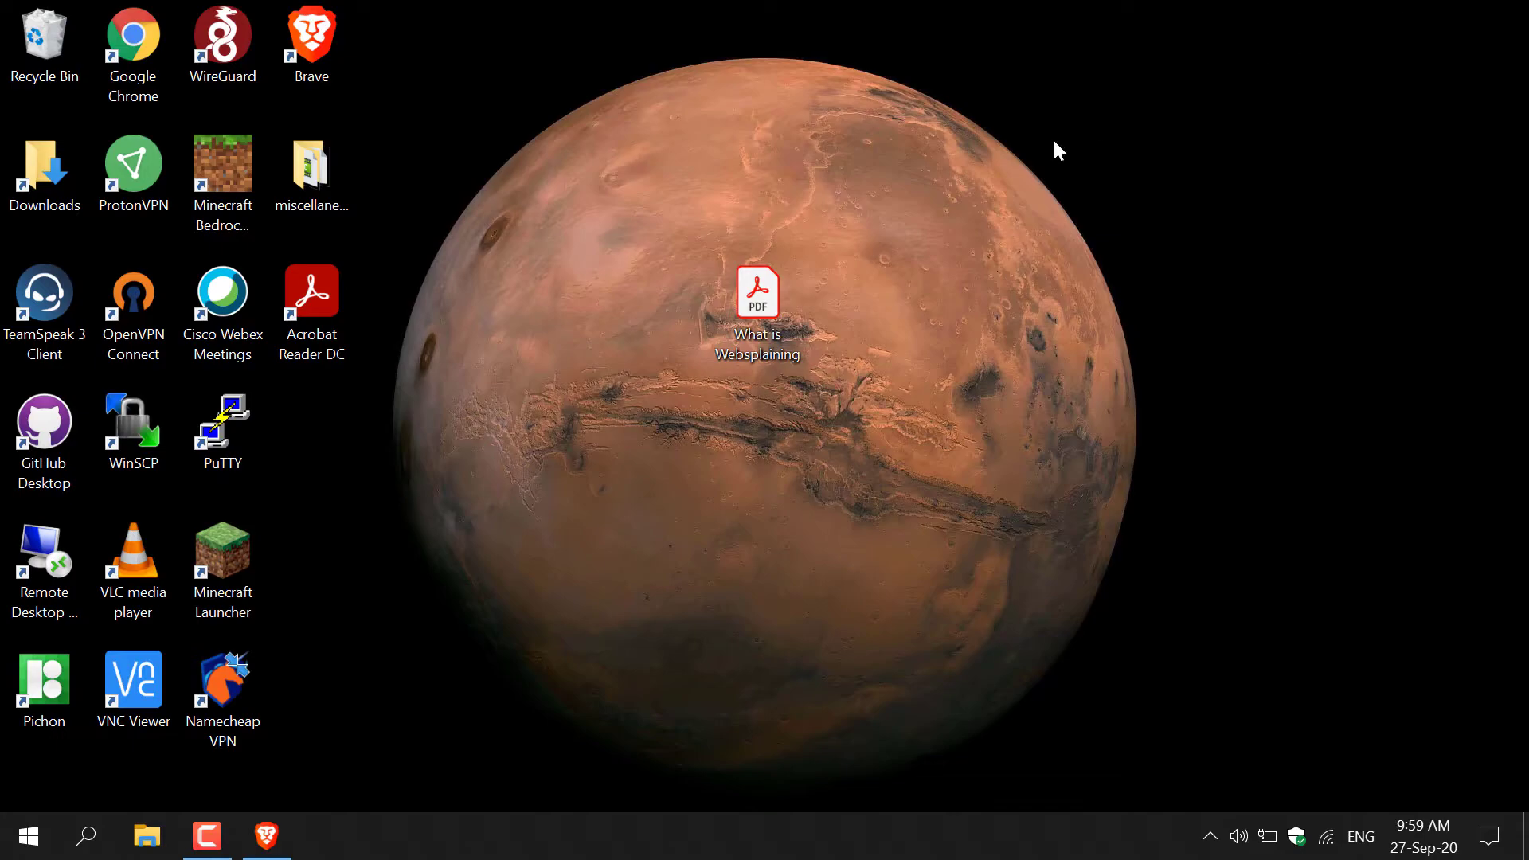
- Select the 'What is Websplaining' PDF icon on the desktop
left_click(761, 302)
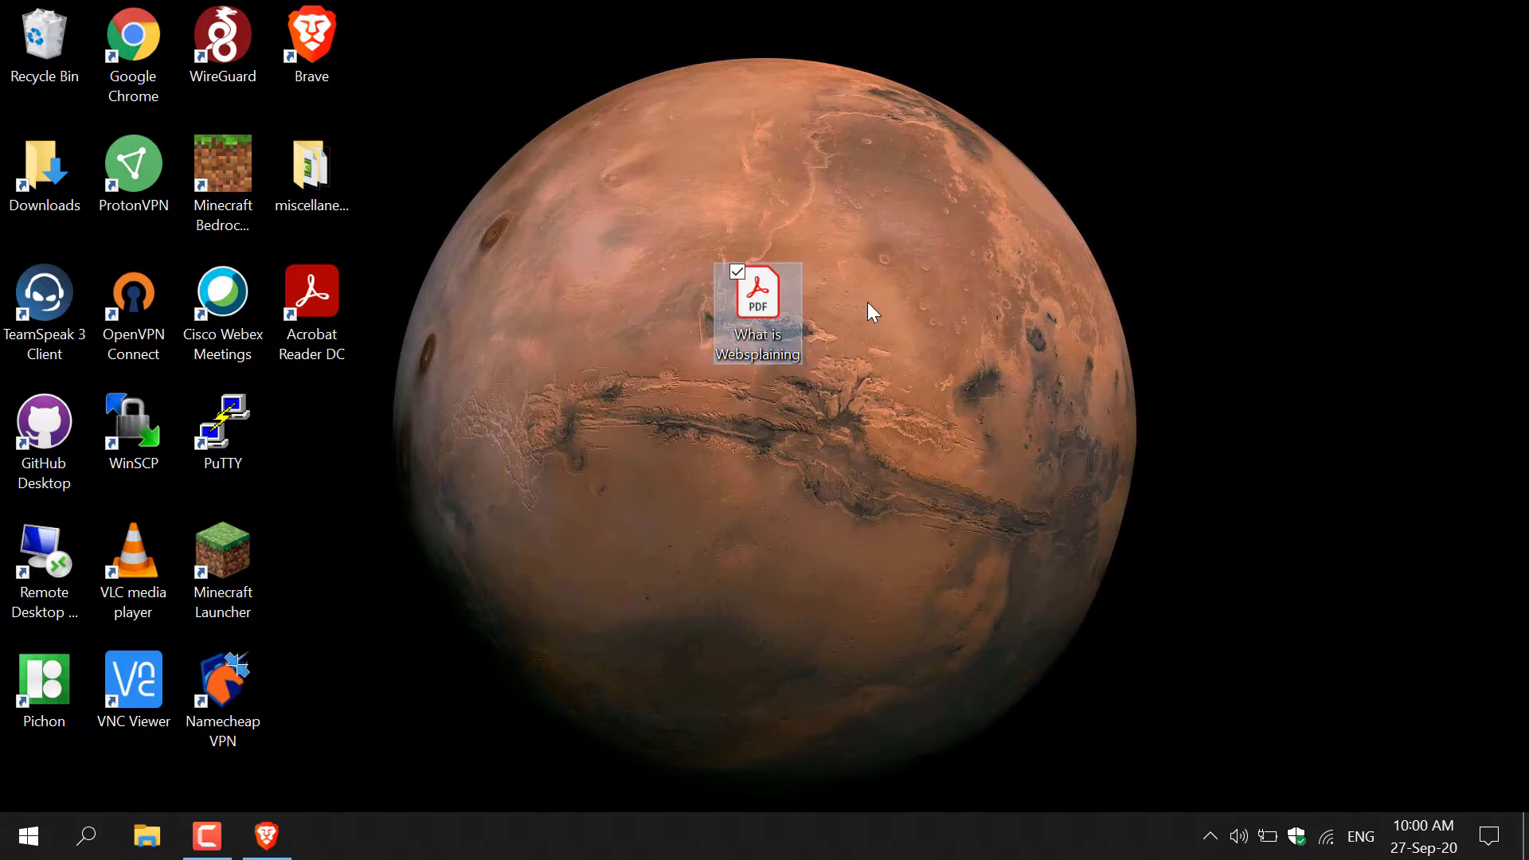
mouse_move(806, 334)
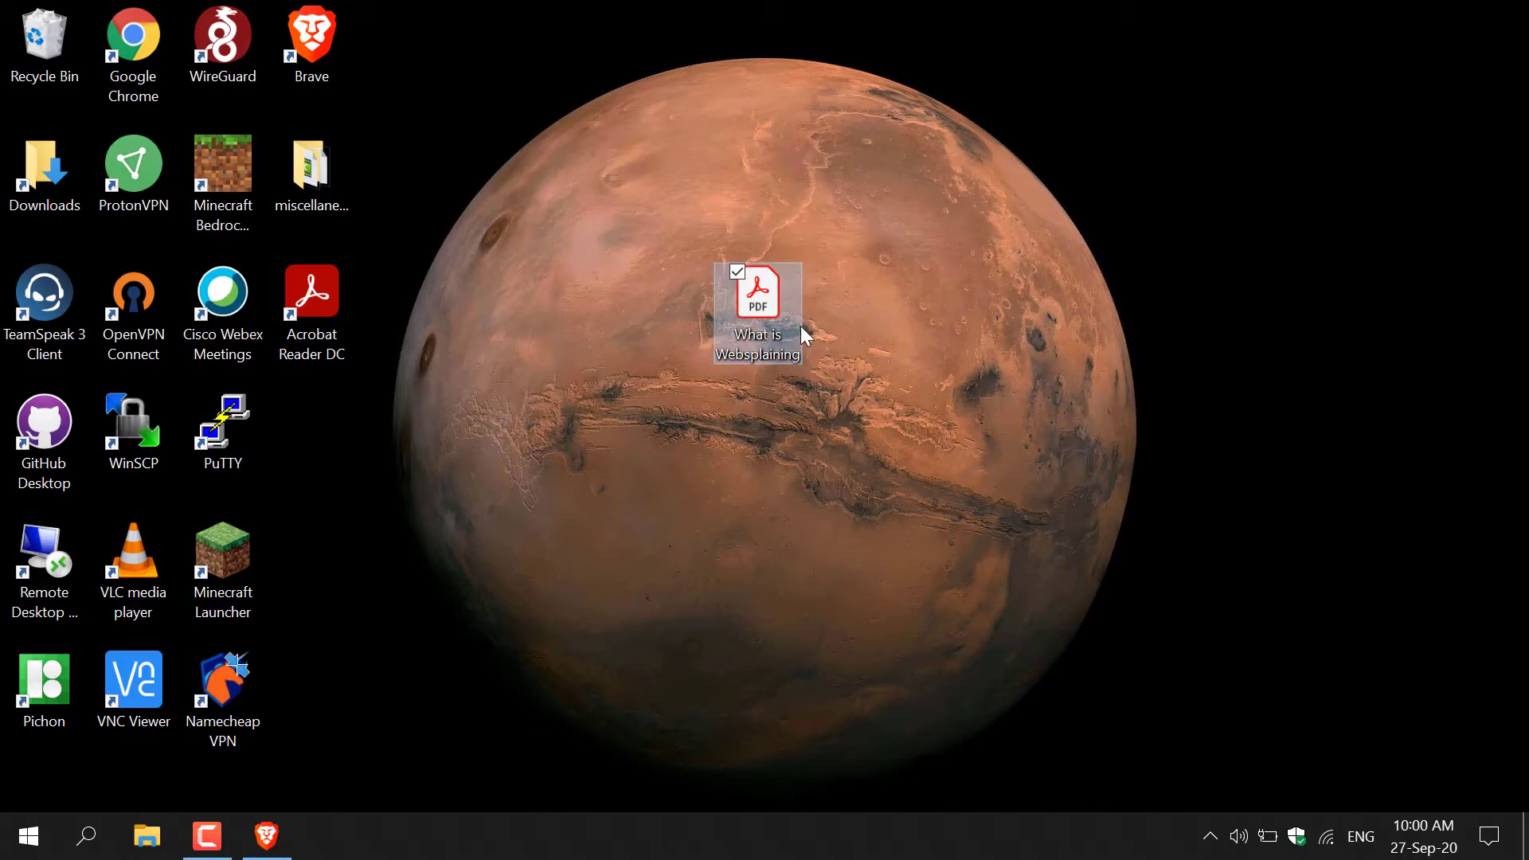
right_click(759, 301)
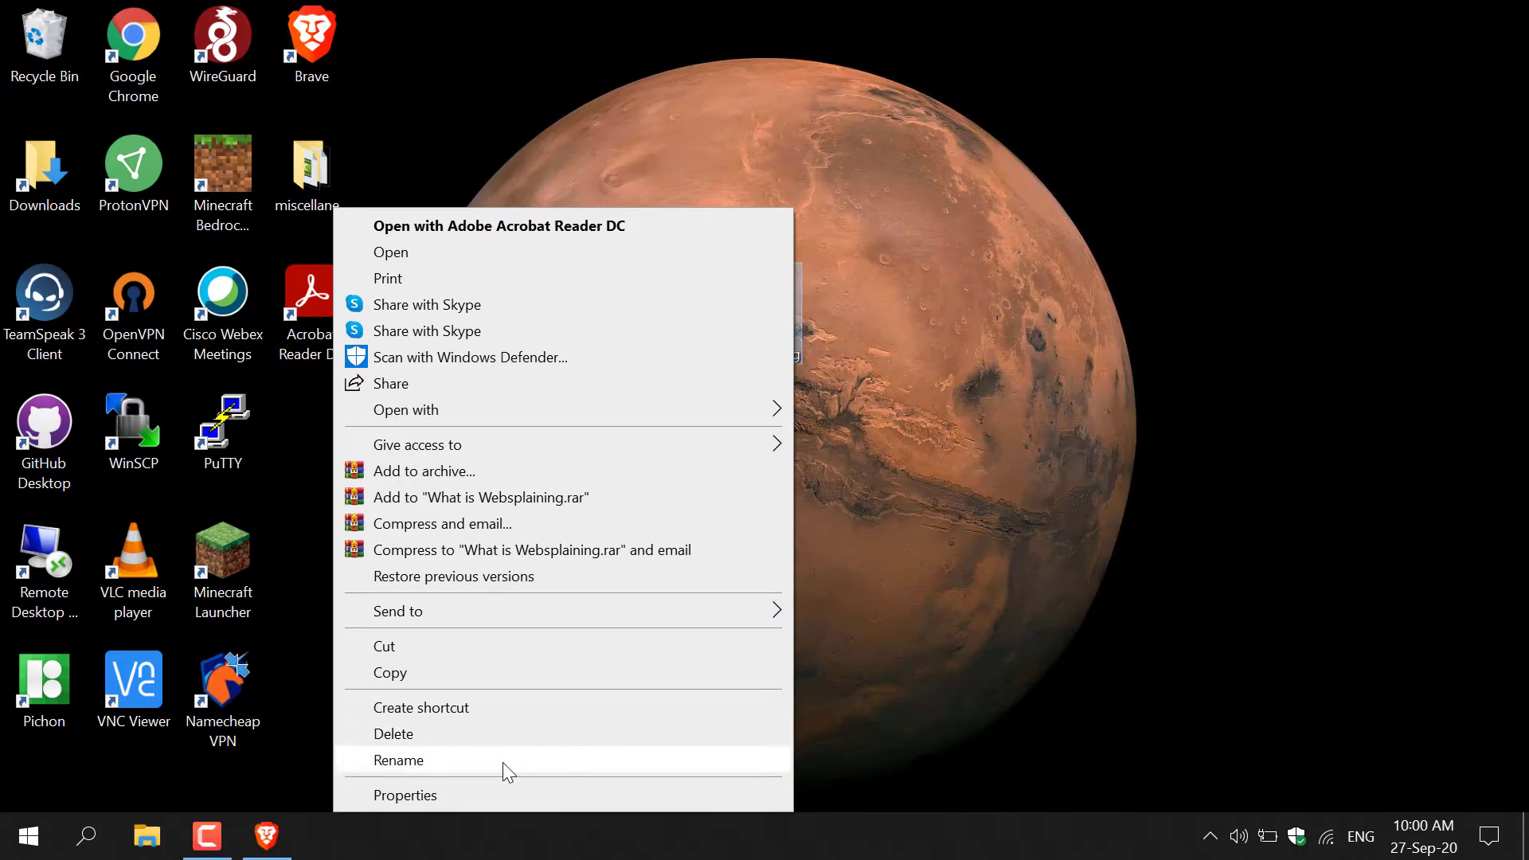
left_click(406, 795)
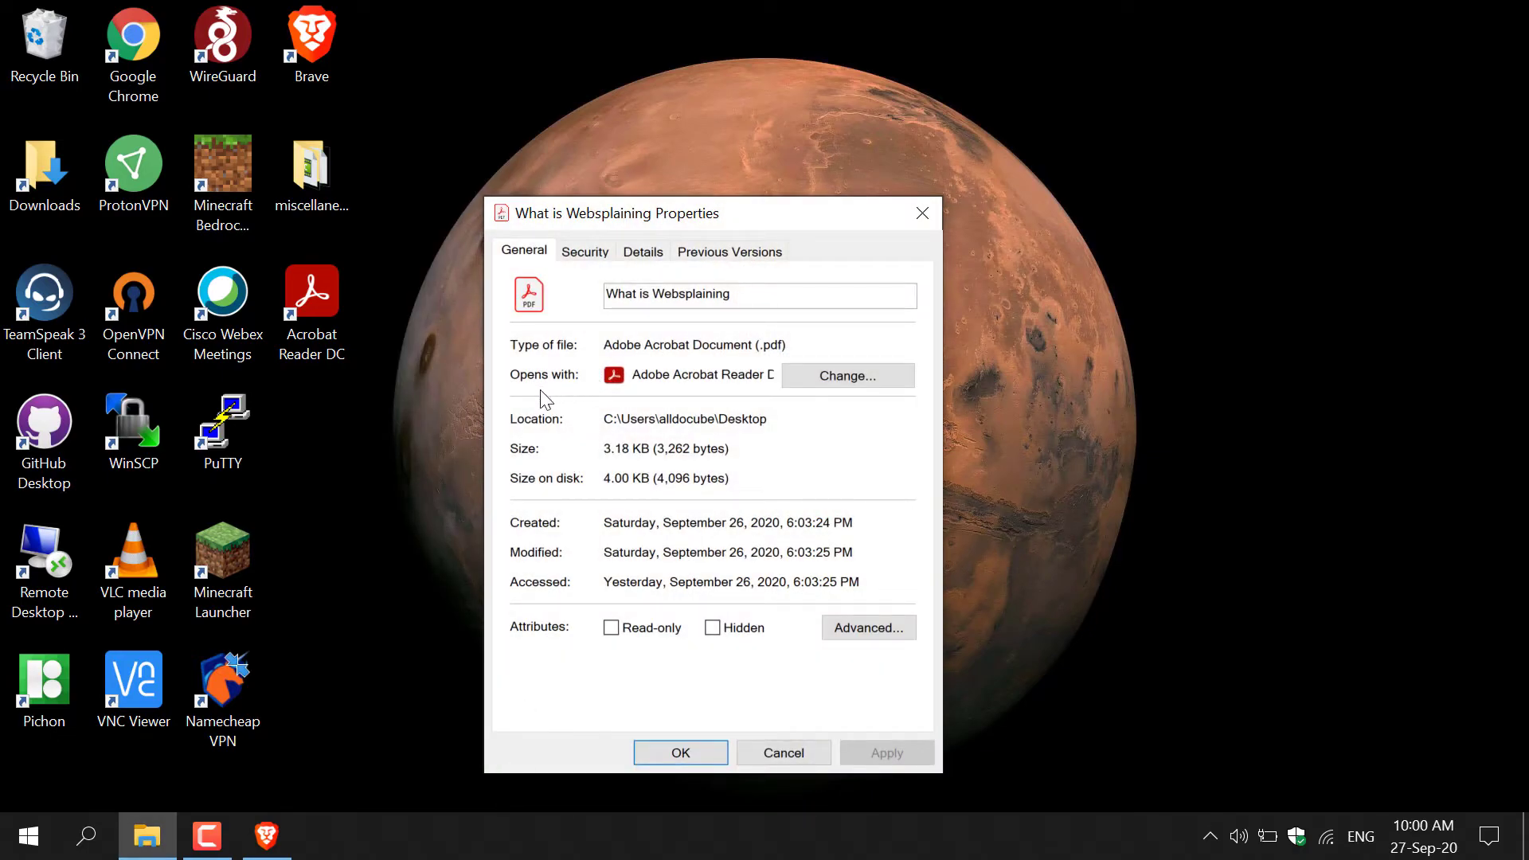
mouse_move(548, 274)
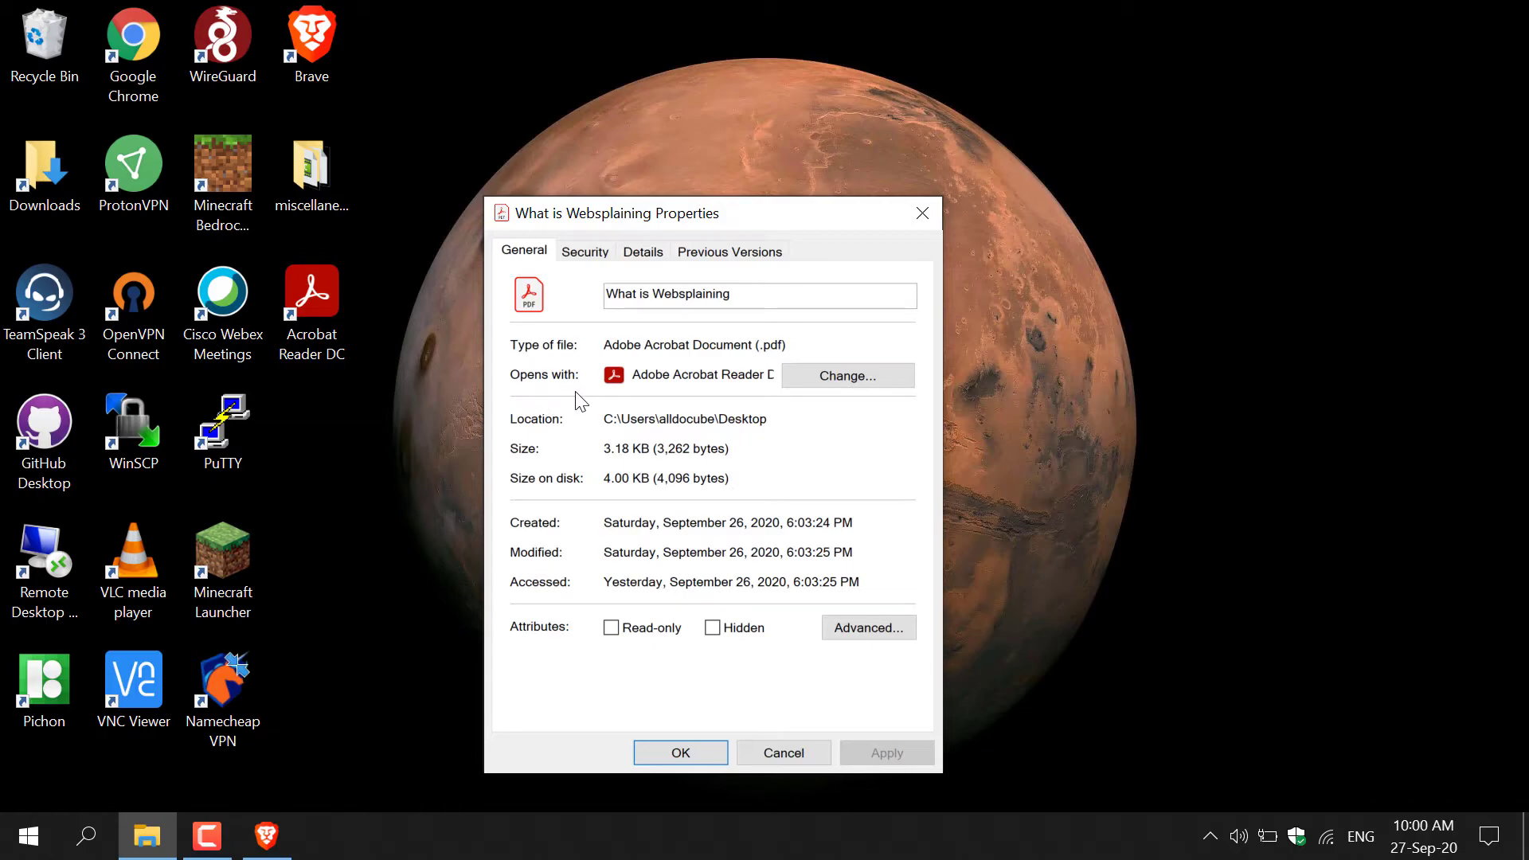
mouse_move(786, 394)
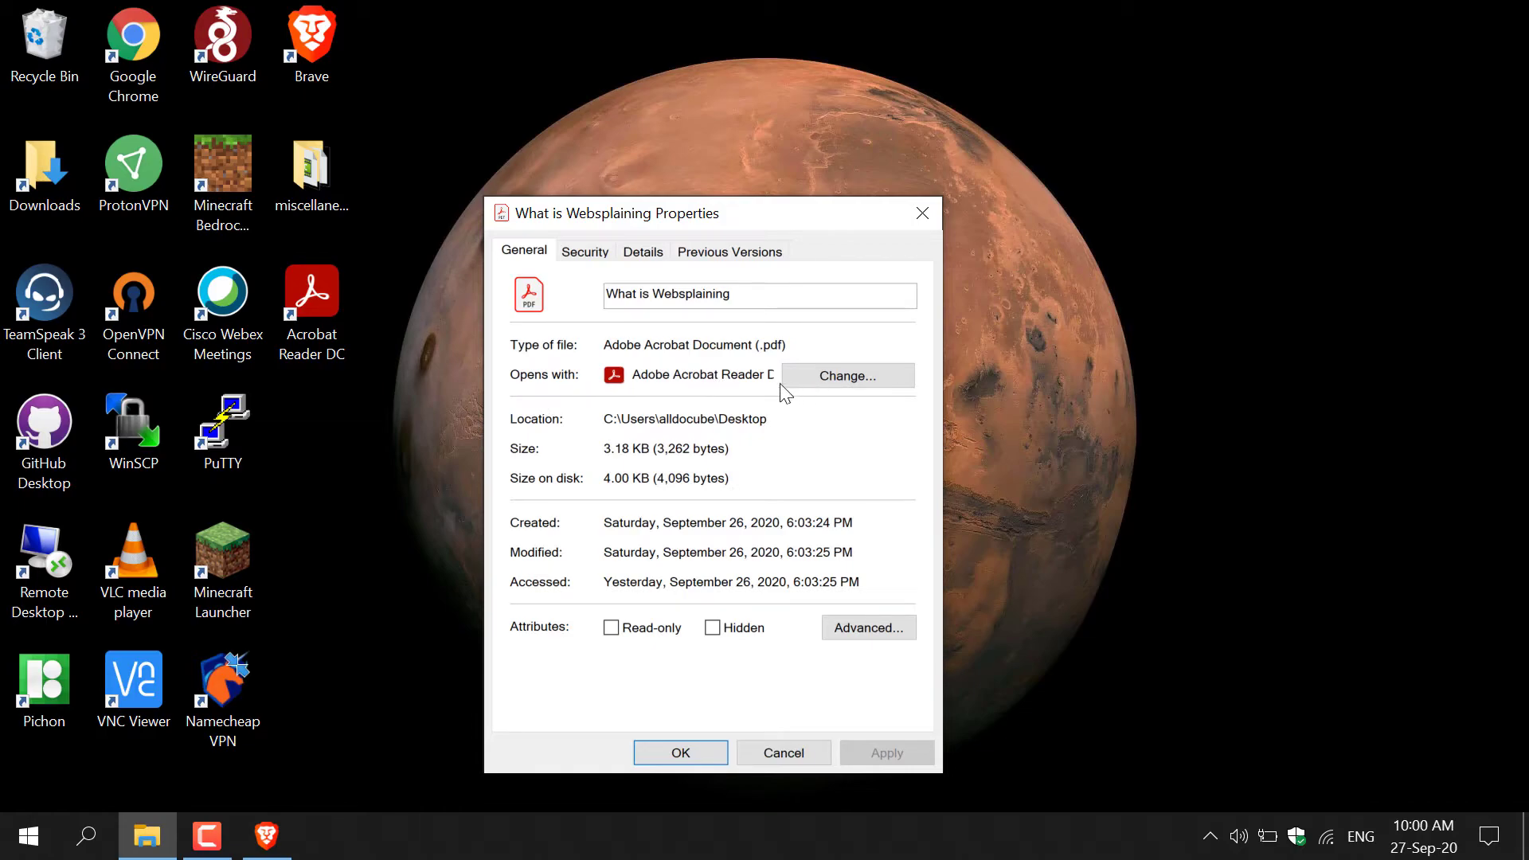
mouse_move(793, 391)
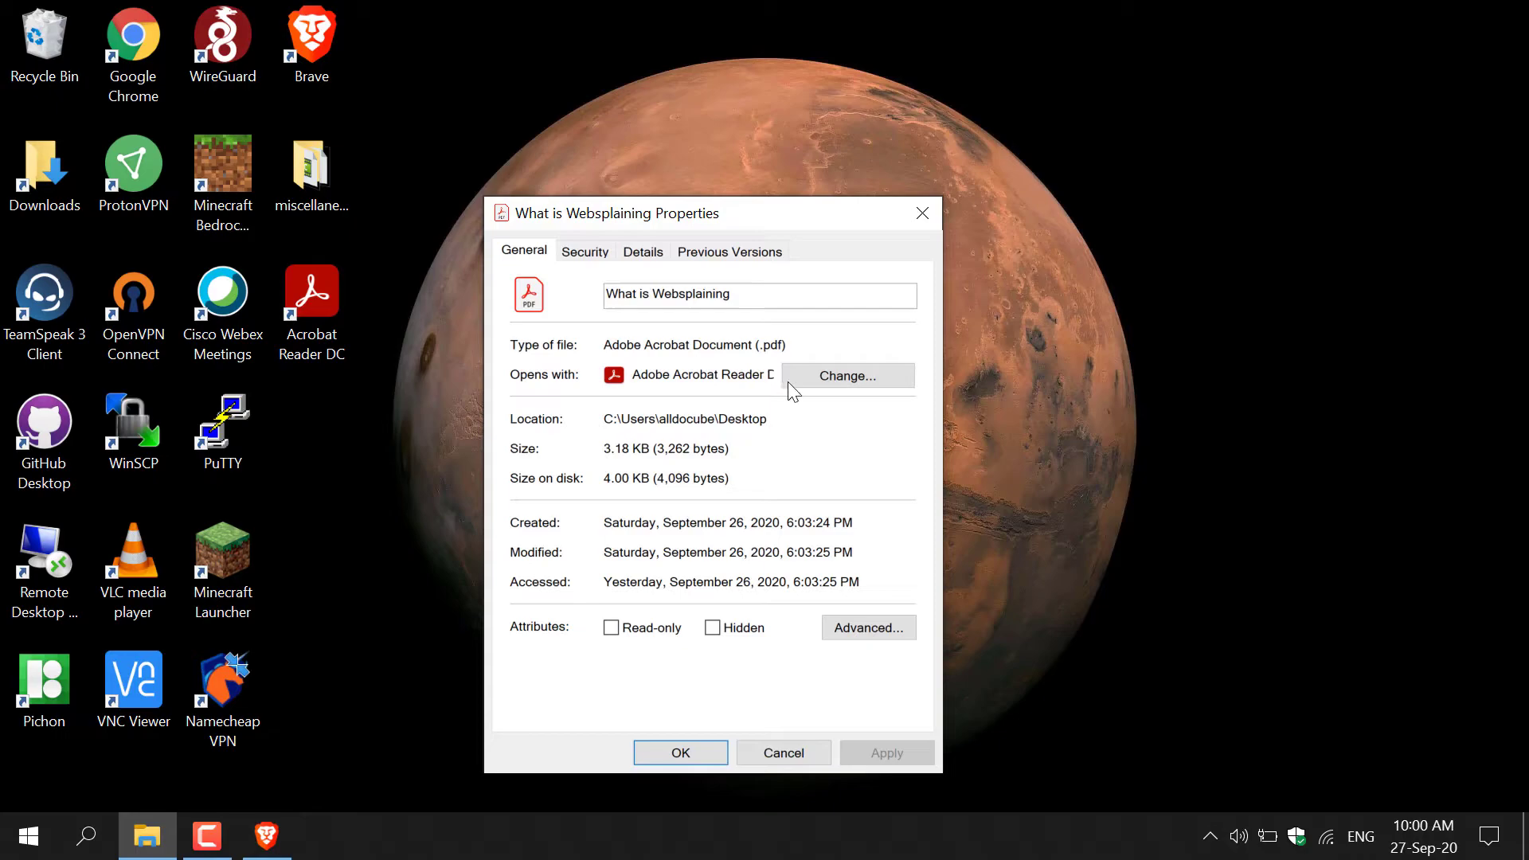
left_click(848, 376)
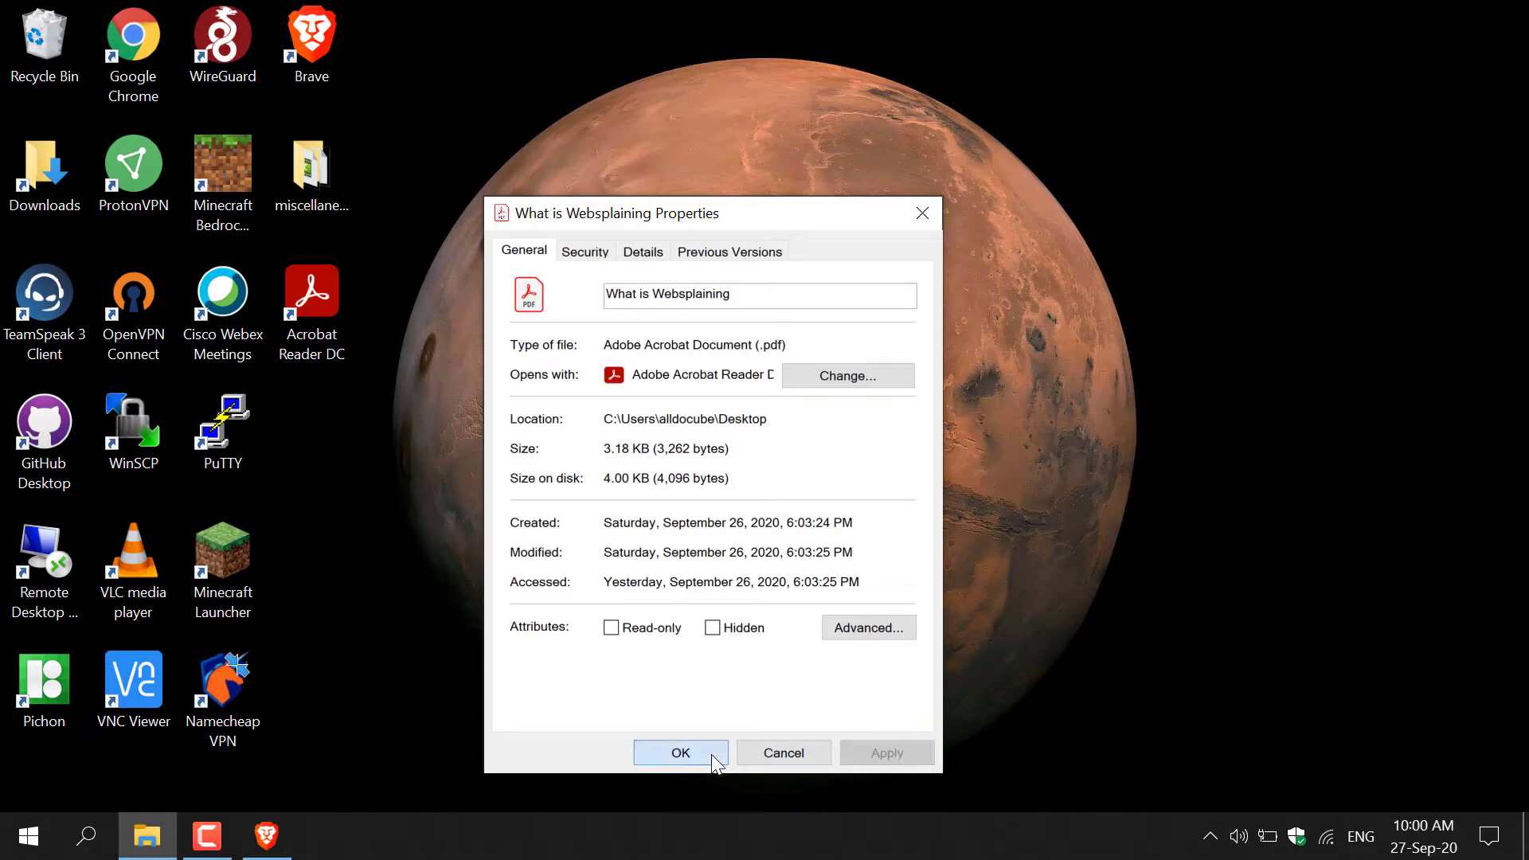
left_click(681, 752)
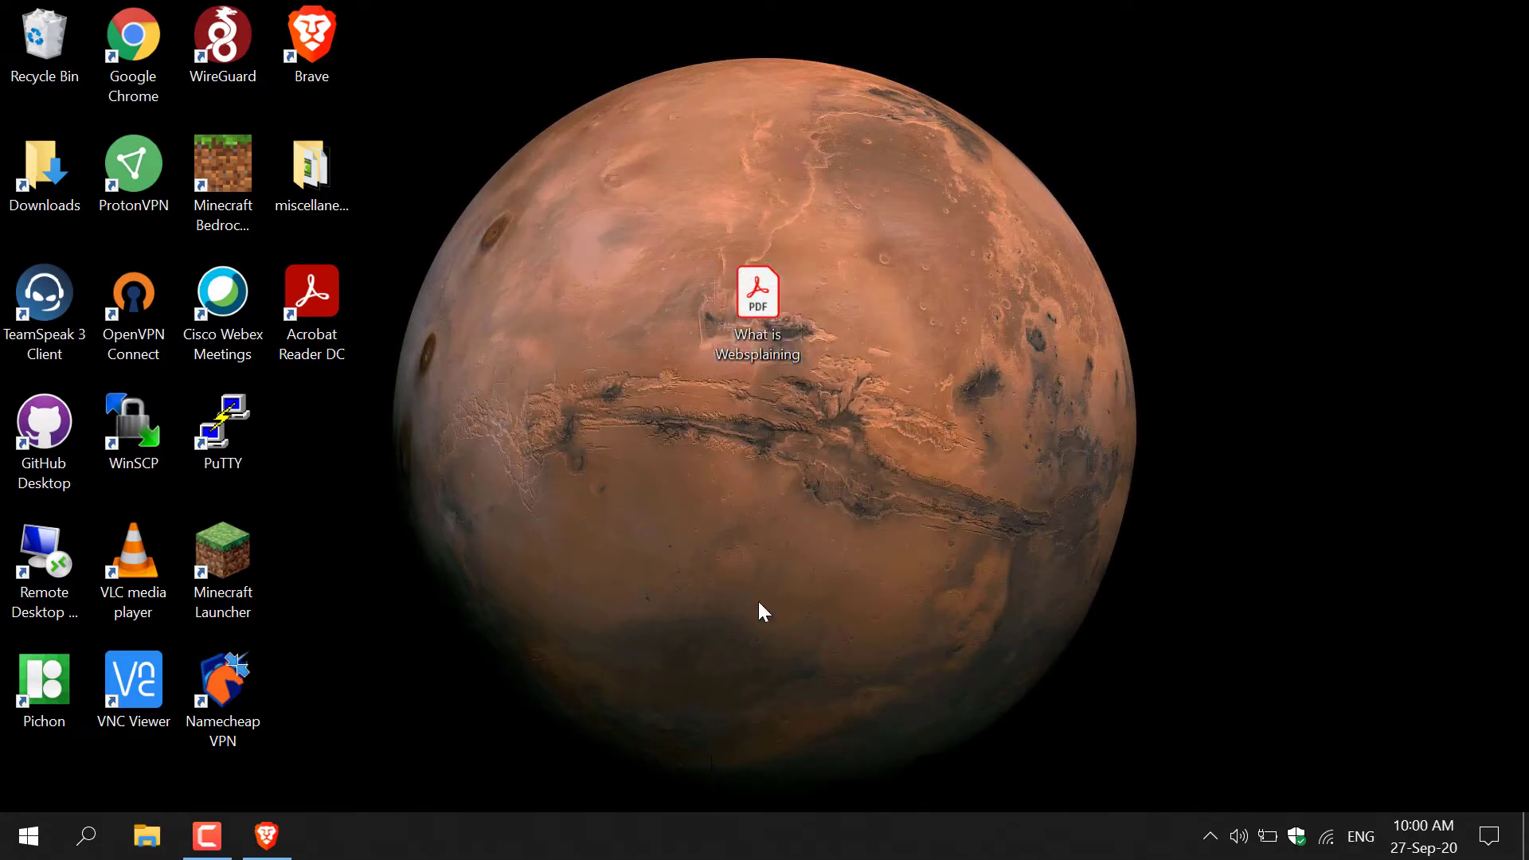
mouse_move(824, 291)
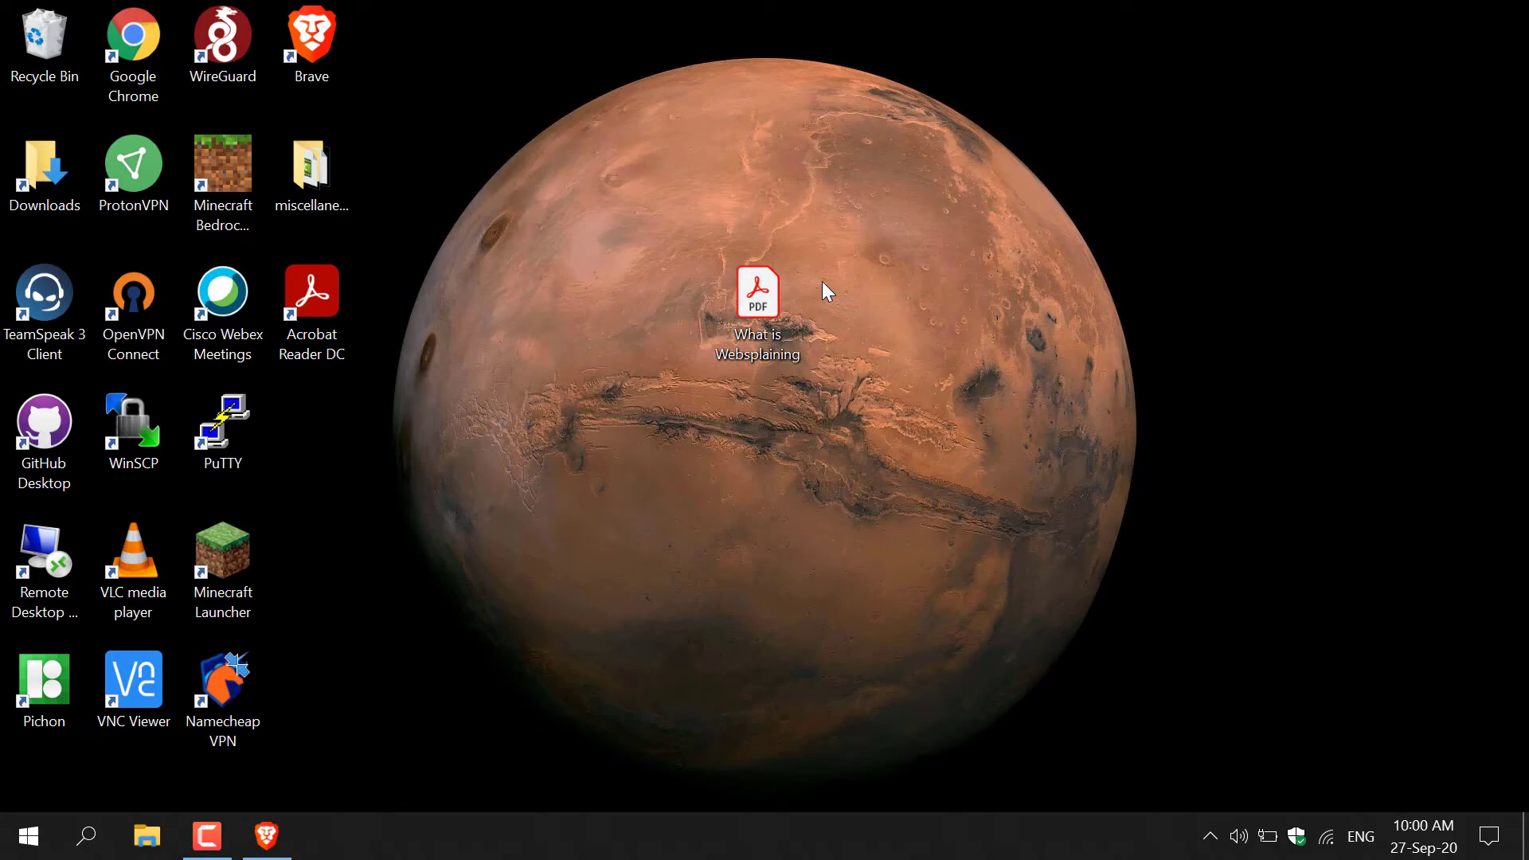
- Open 'What is Websplaining' in Acrobat Reader DC from its desktop icon
double_click(758, 294)
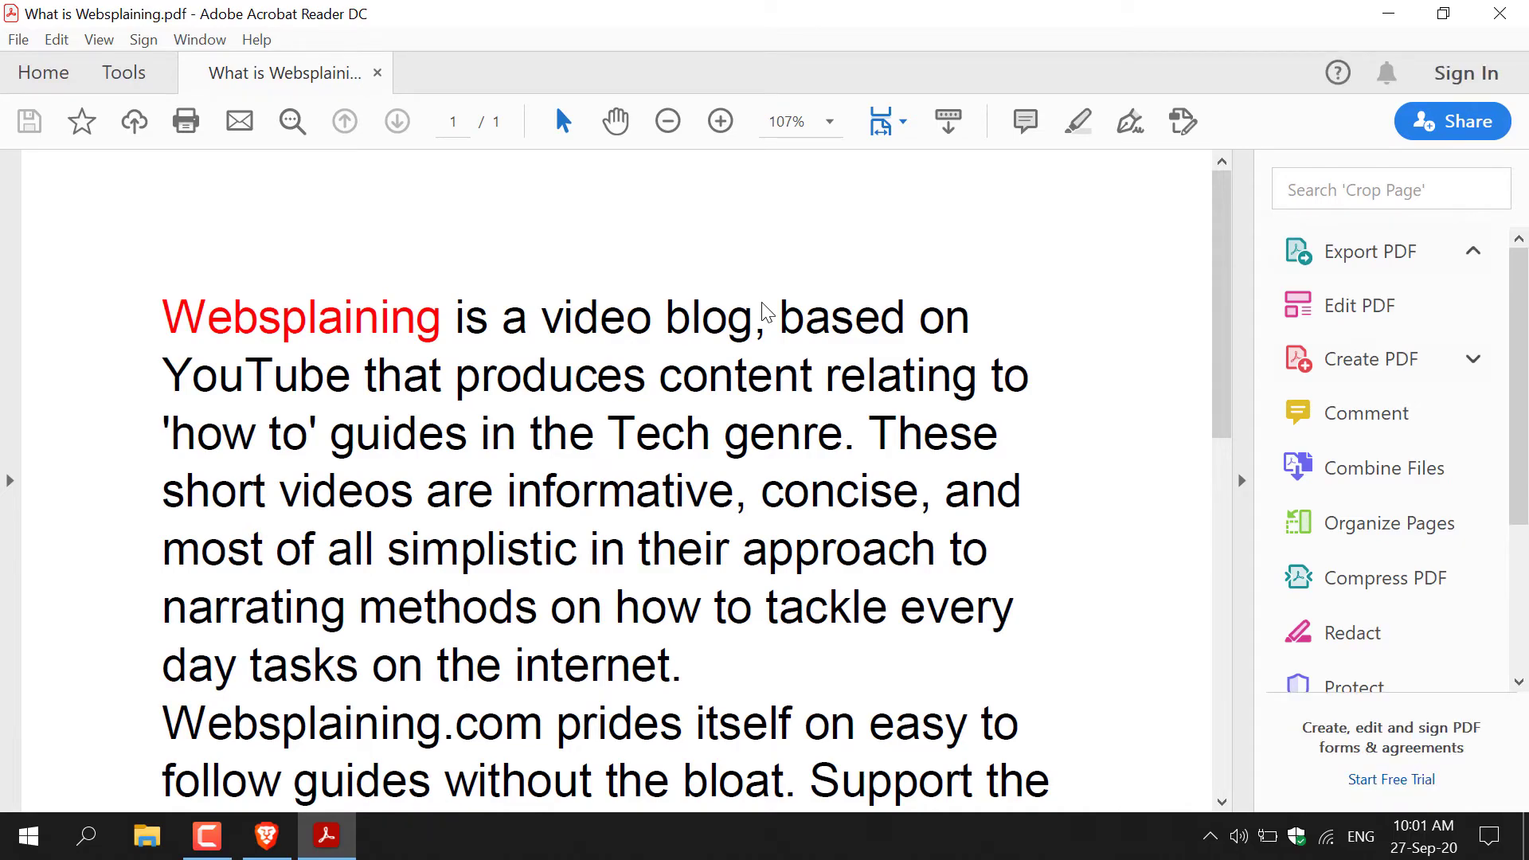
mouse_move(1118, 223)
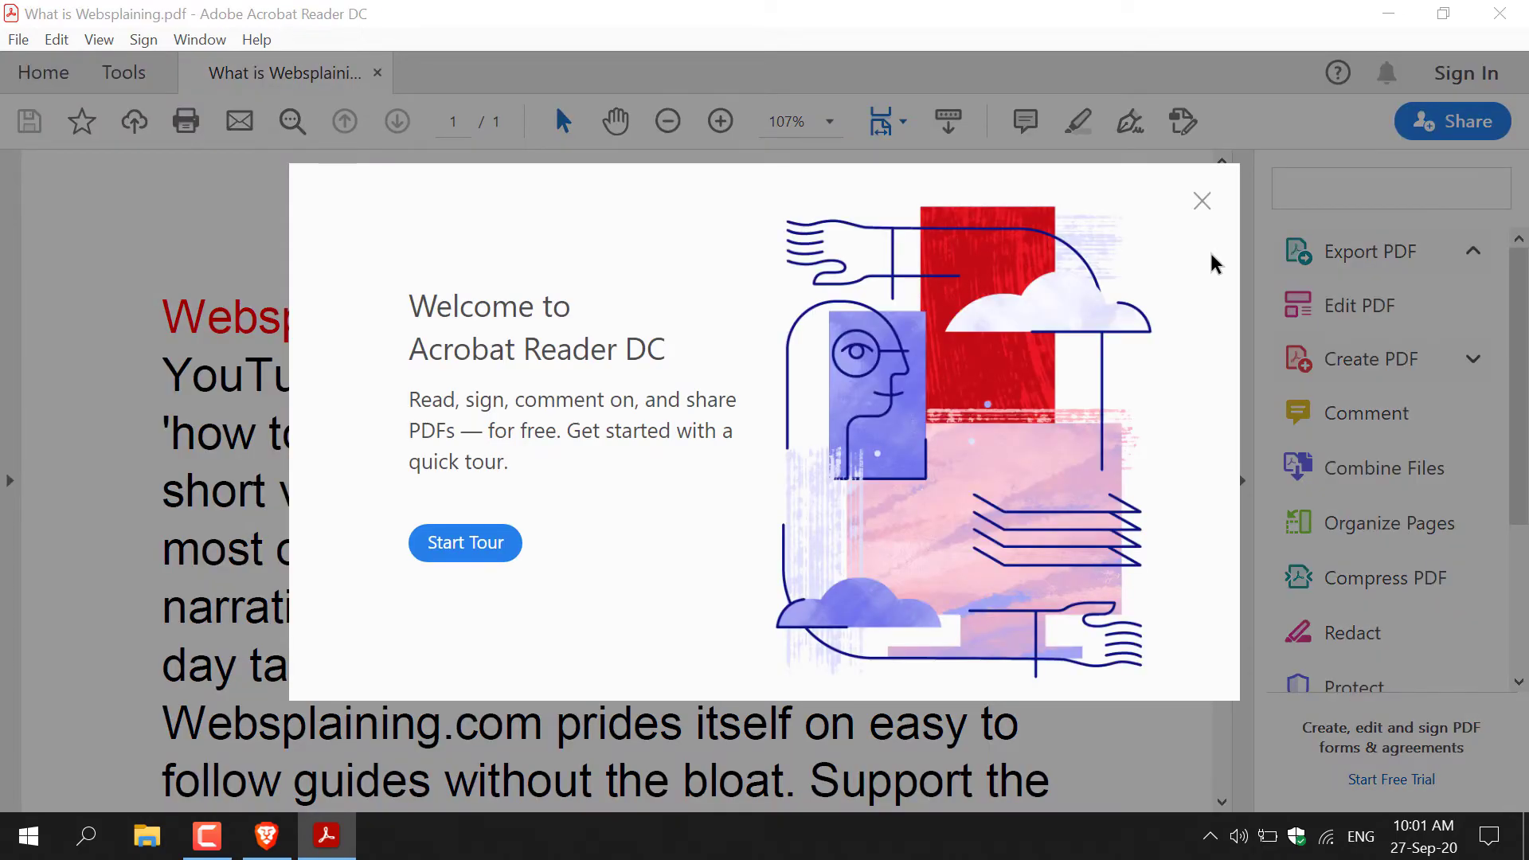
mouse_move(1203, 207)
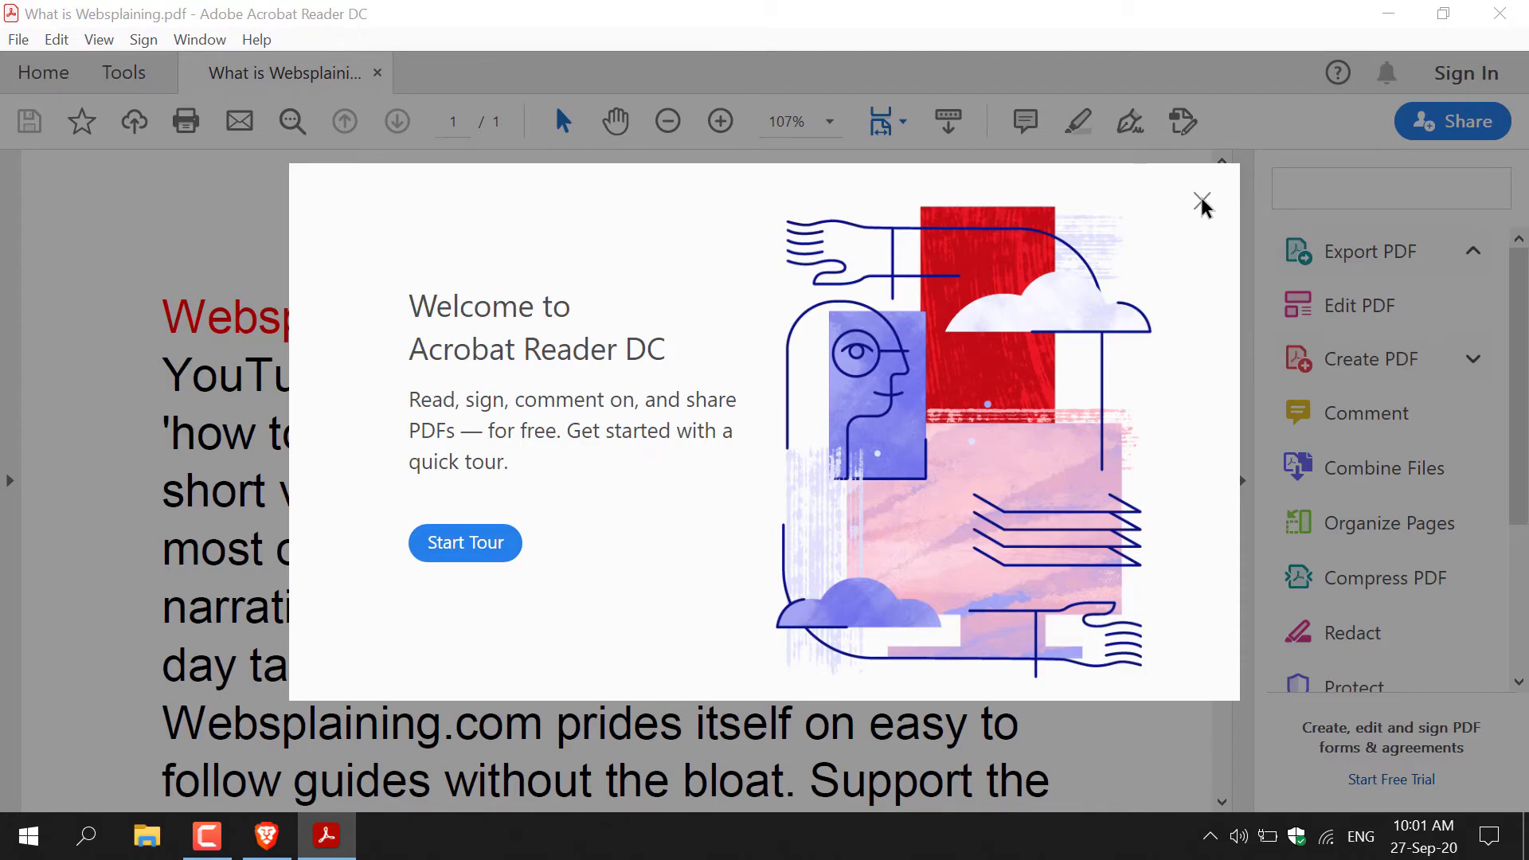
- Close the Acrobat welcome popup and scroll to the document's closing bit.ly link
left_click(1201, 200)
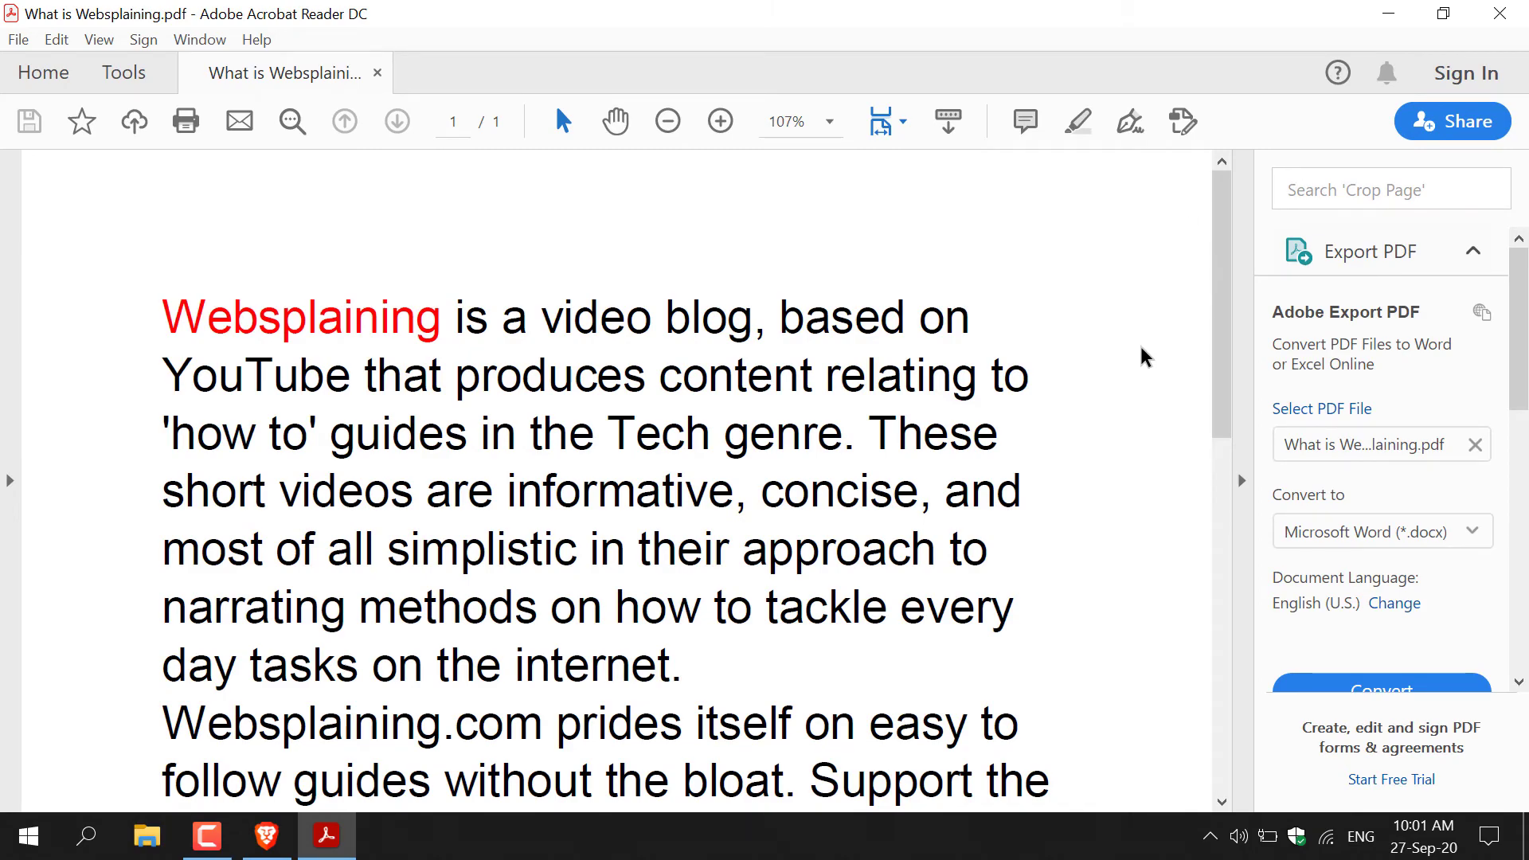
mouse_move(1275, 270)
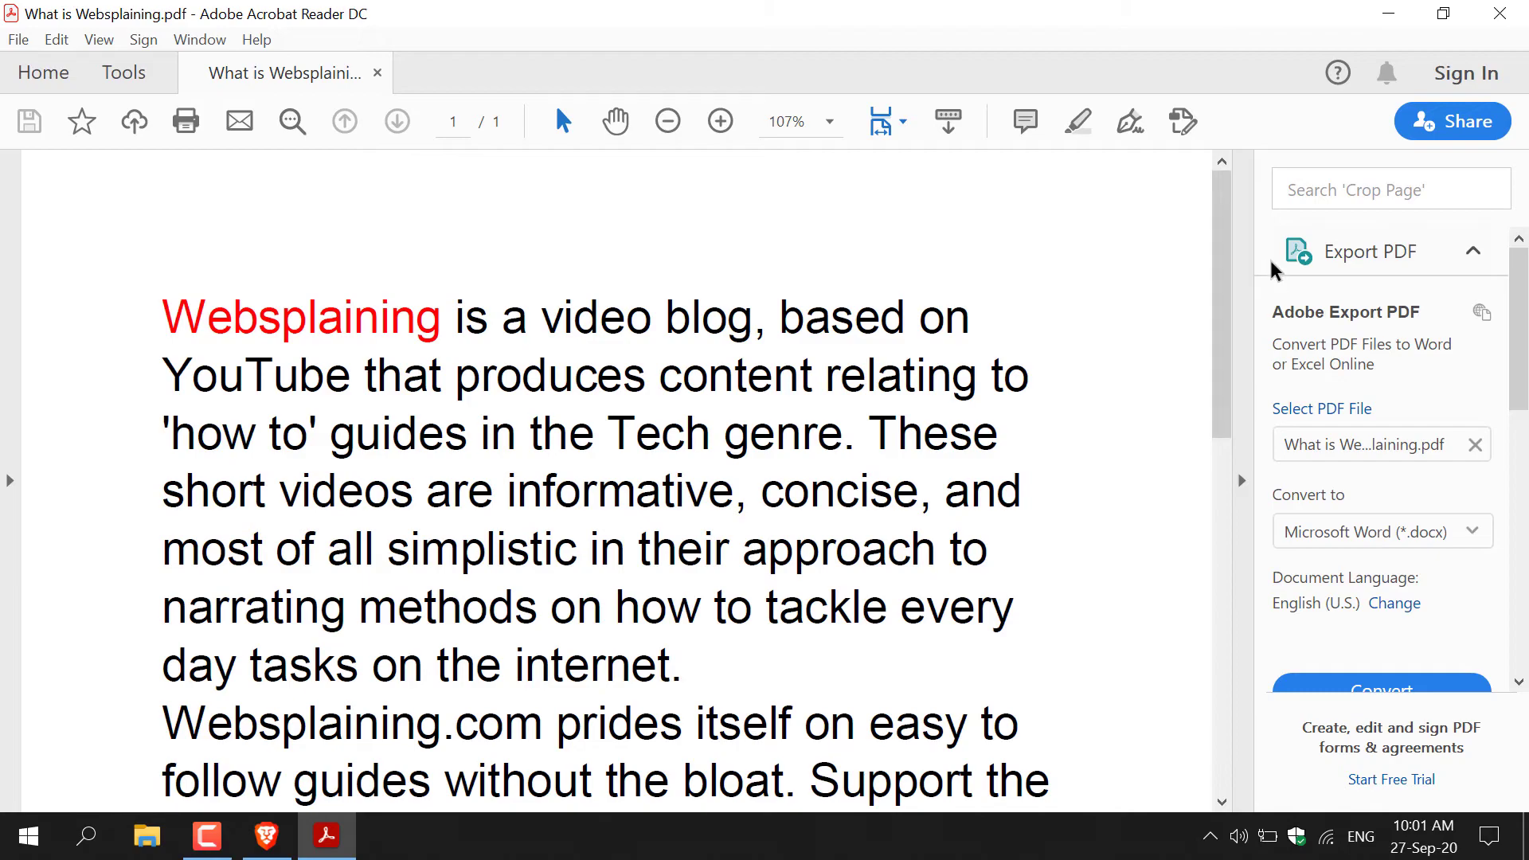
scroll("down", 3)
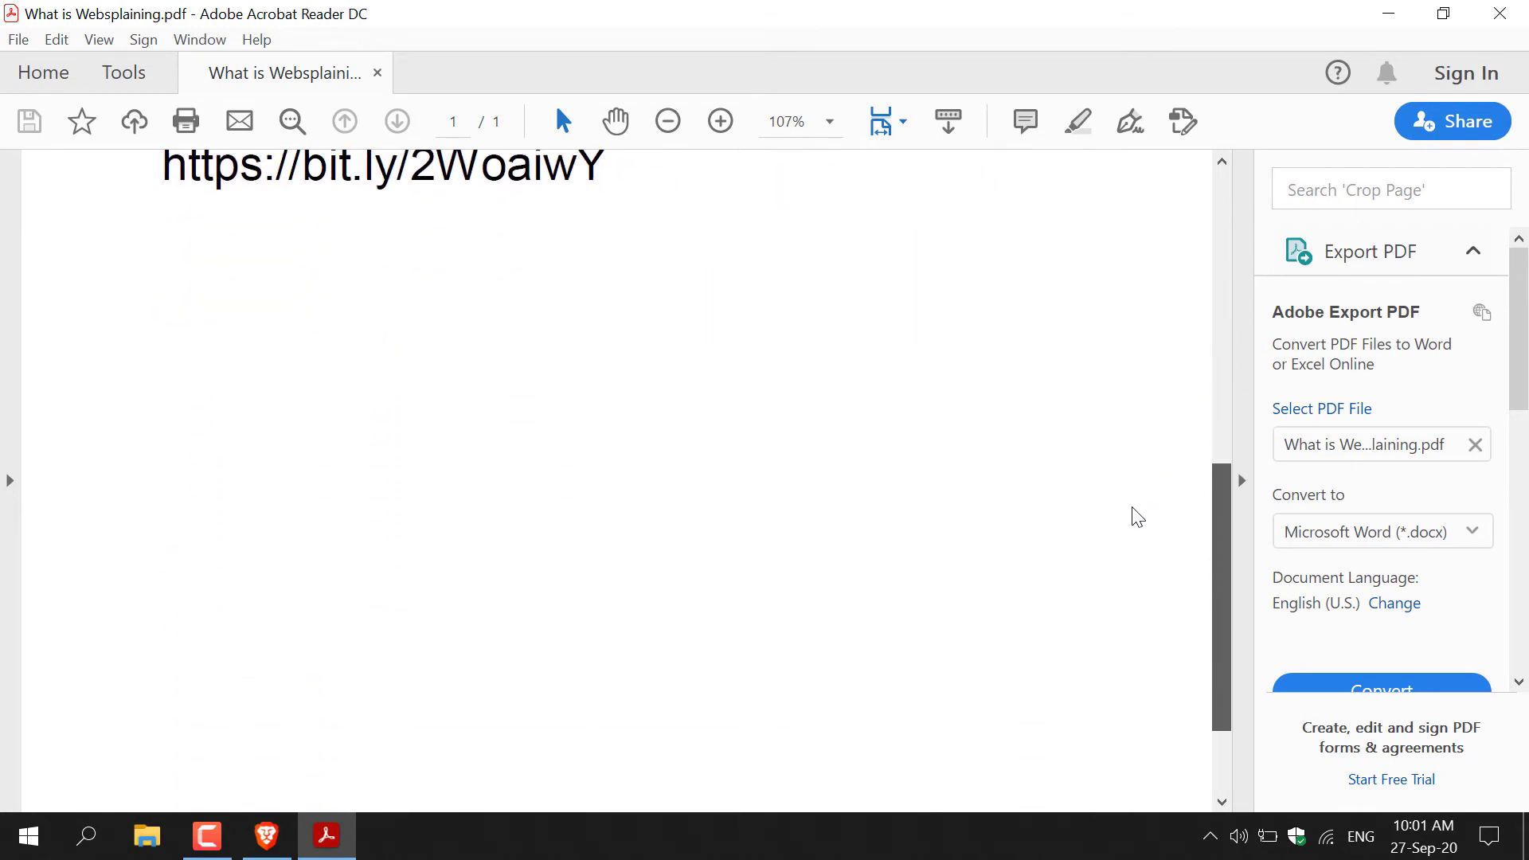